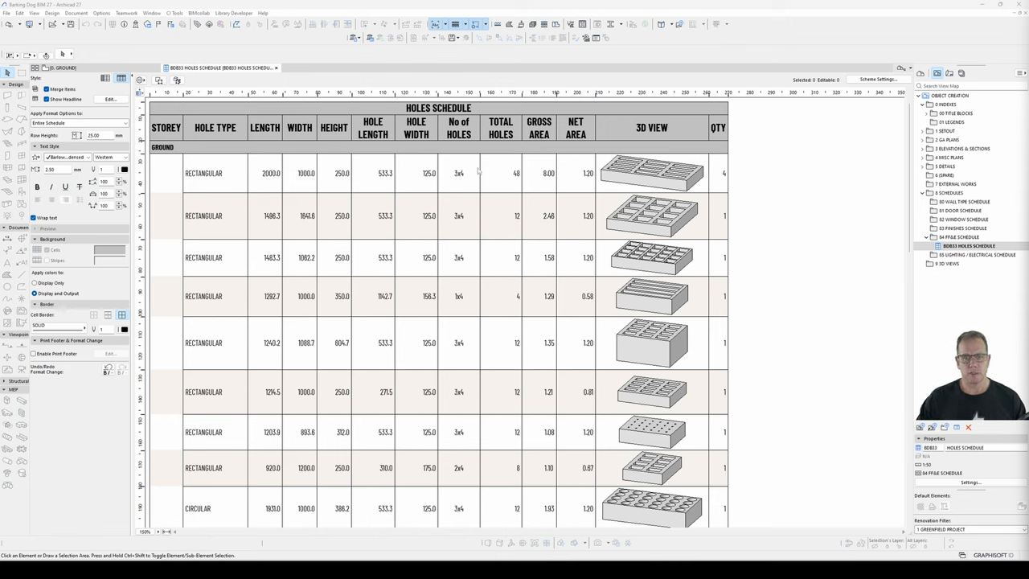
pyautogui.moveTo(450, 176)
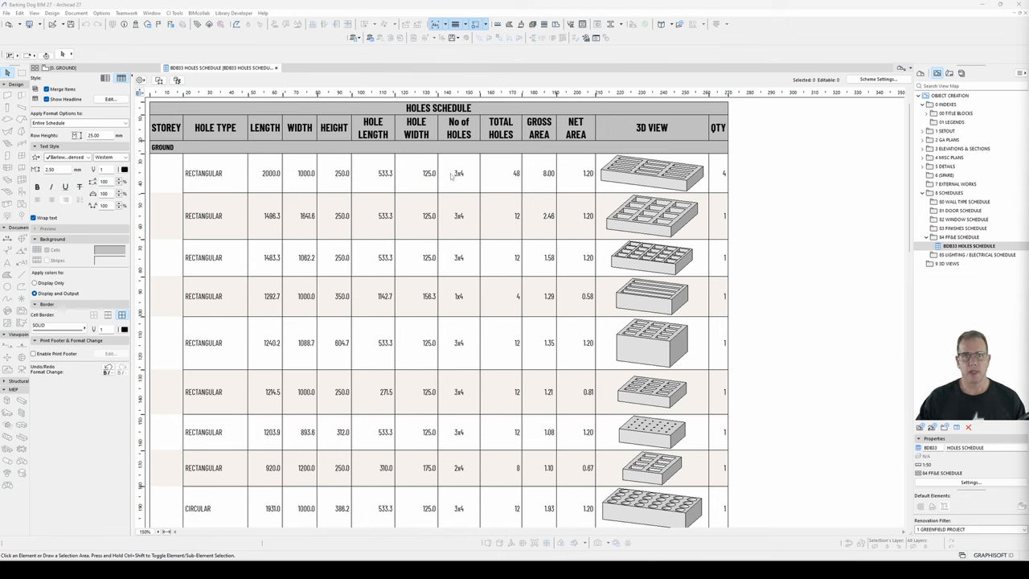
pyautogui.moveTo(458, 176)
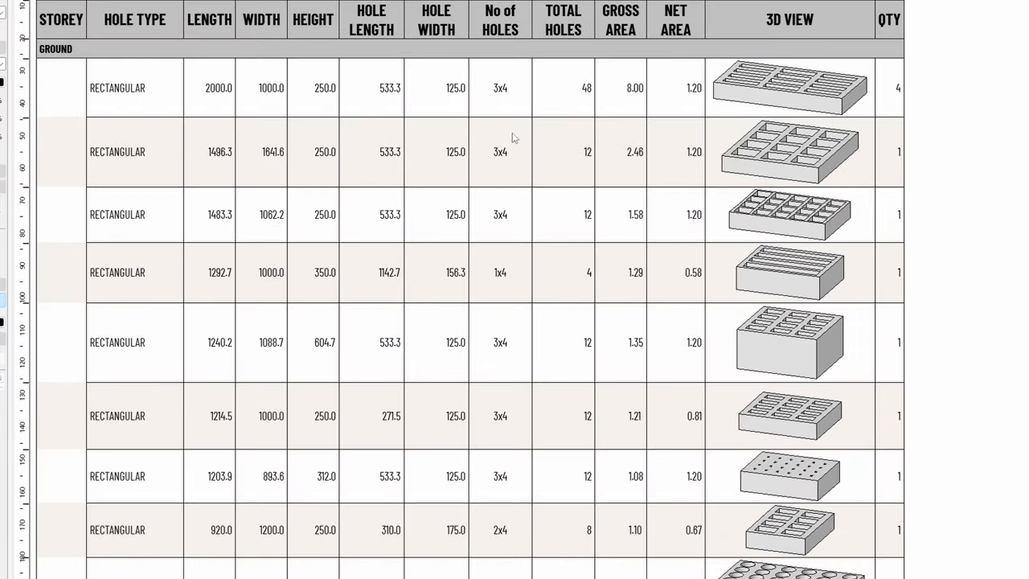
pyautogui.moveTo(506, 275)
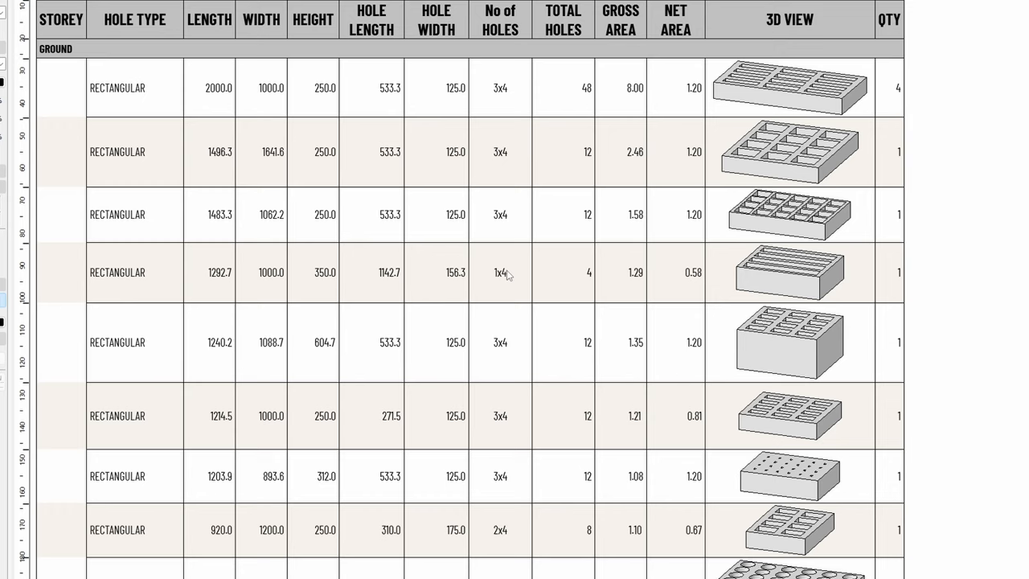
pyautogui.moveTo(520, 530)
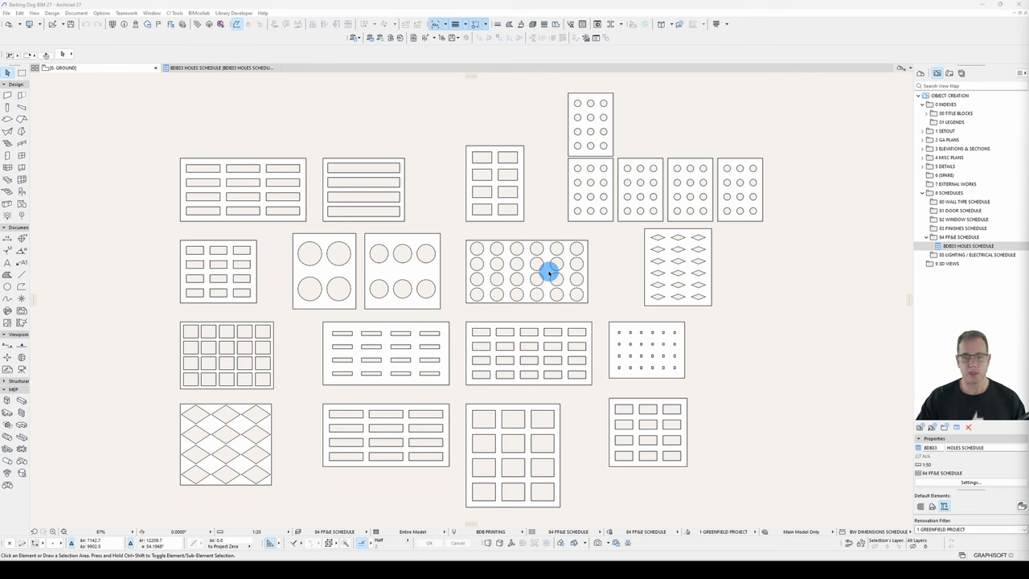
# Select a hole block in plan to reveal its library part parameter list
pyautogui.click(363, 190)
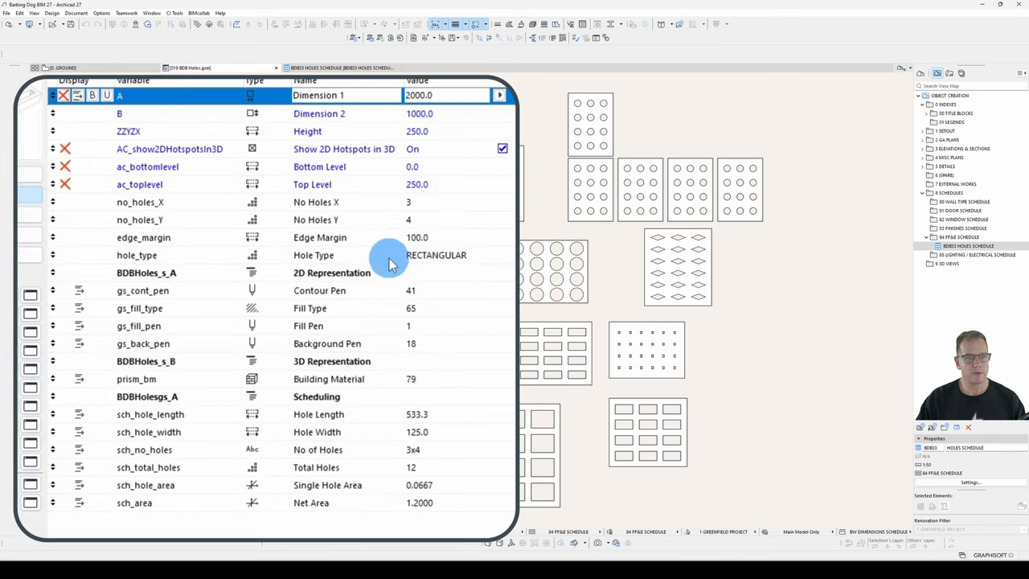
pyautogui.moveTo(394, 459)
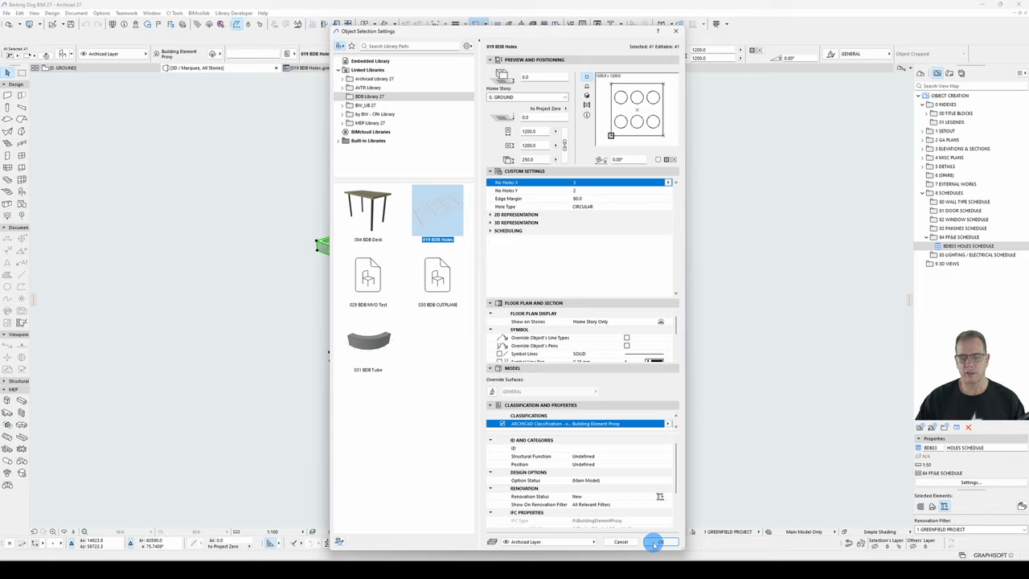
# Confirm the hole object settings and select a hole block in the 3D view
pyautogui.click(653, 541)
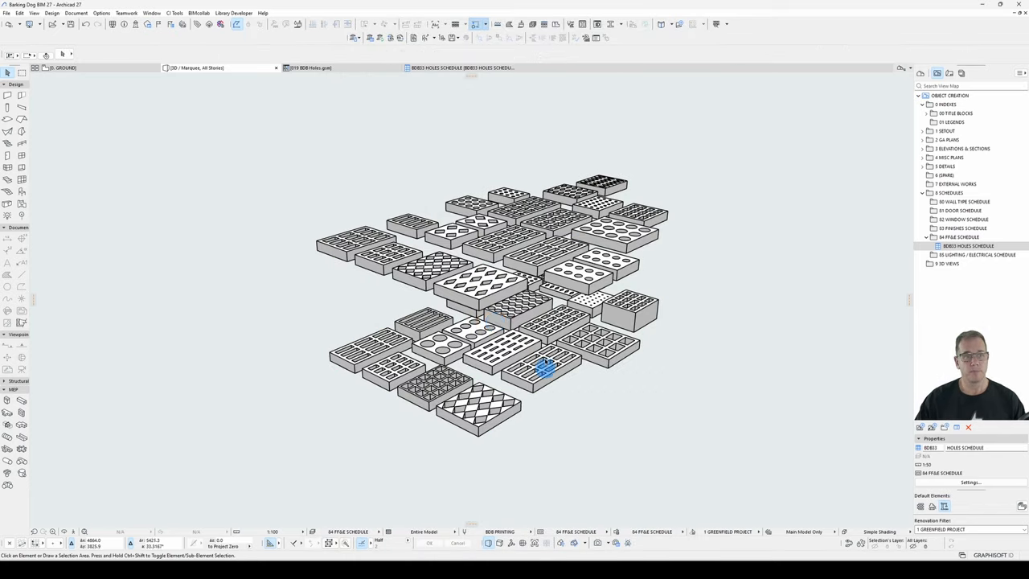
pyautogui.click(463, 67)
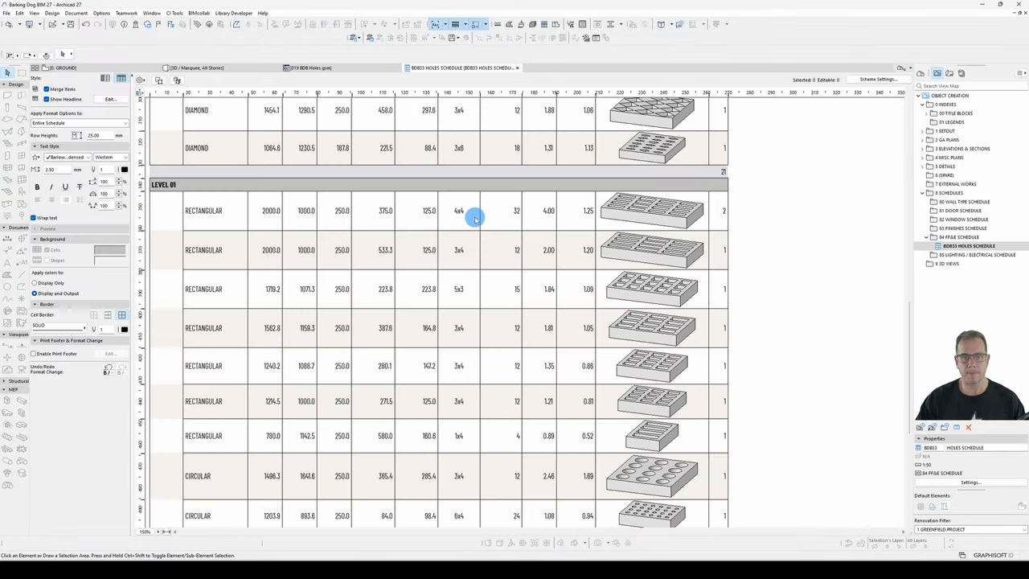
pyautogui.moveTo(929, 333)
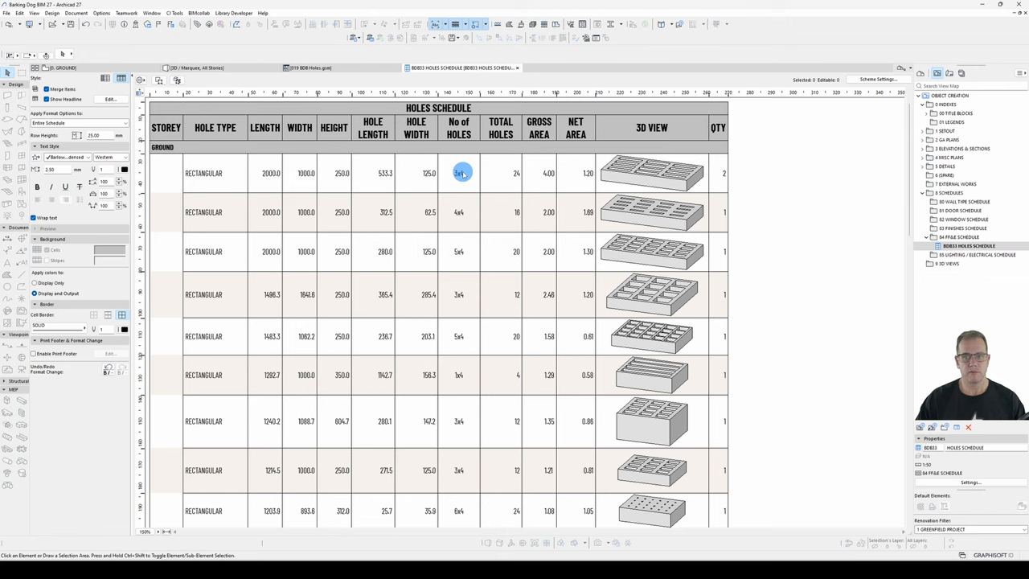
pyautogui.moveTo(459, 292)
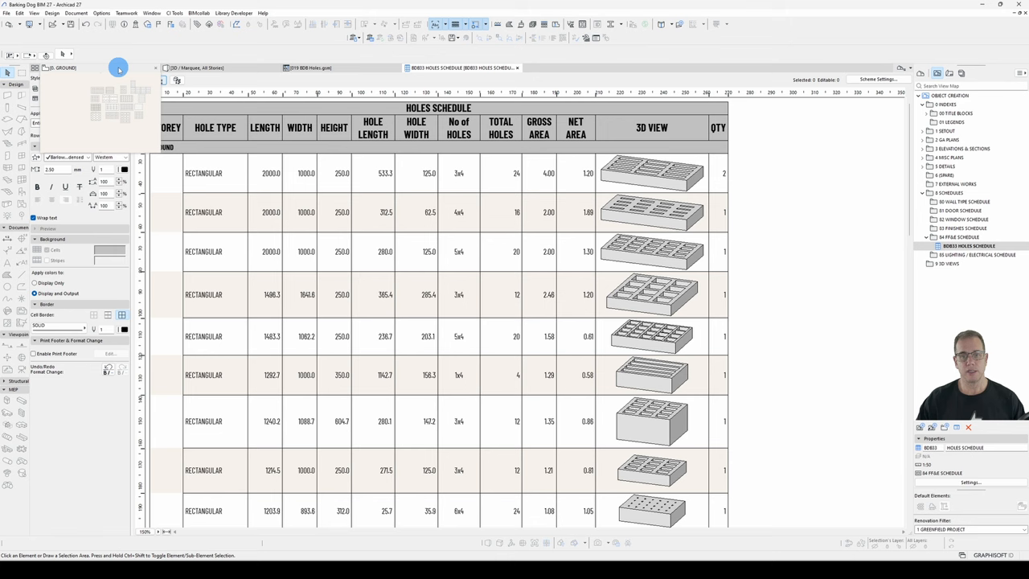
pyautogui.moveTo(383, 280)
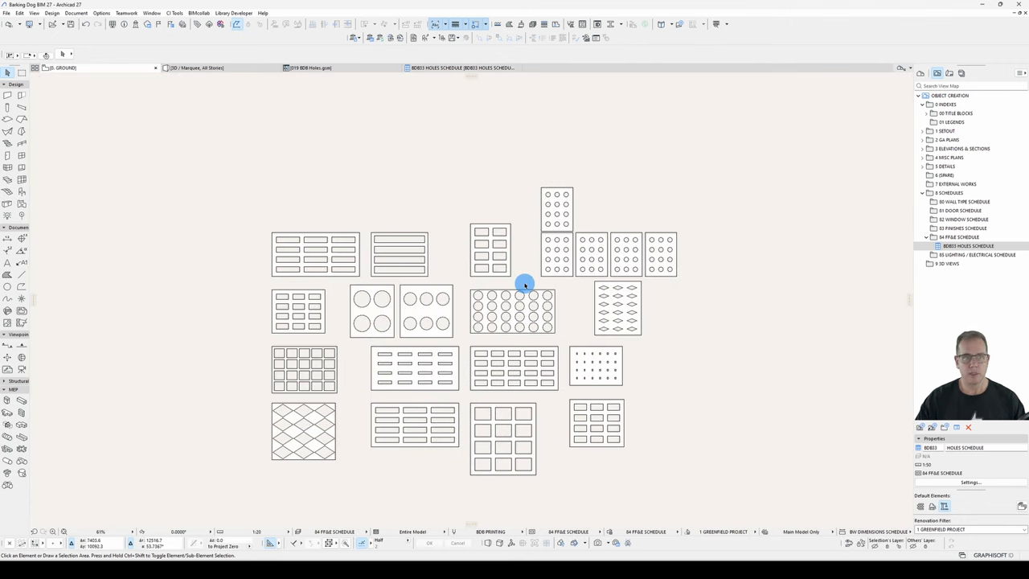
# In Work Environment menu settings, choose the Library Developer menu to customise
pyautogui.click(233, 13)
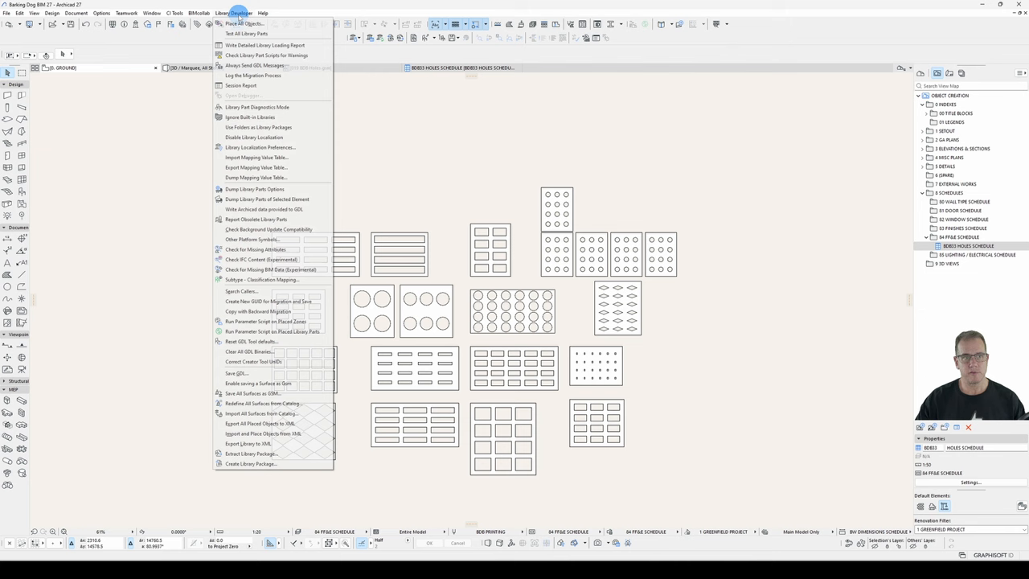
pyautogui.moveTo(254, 76)
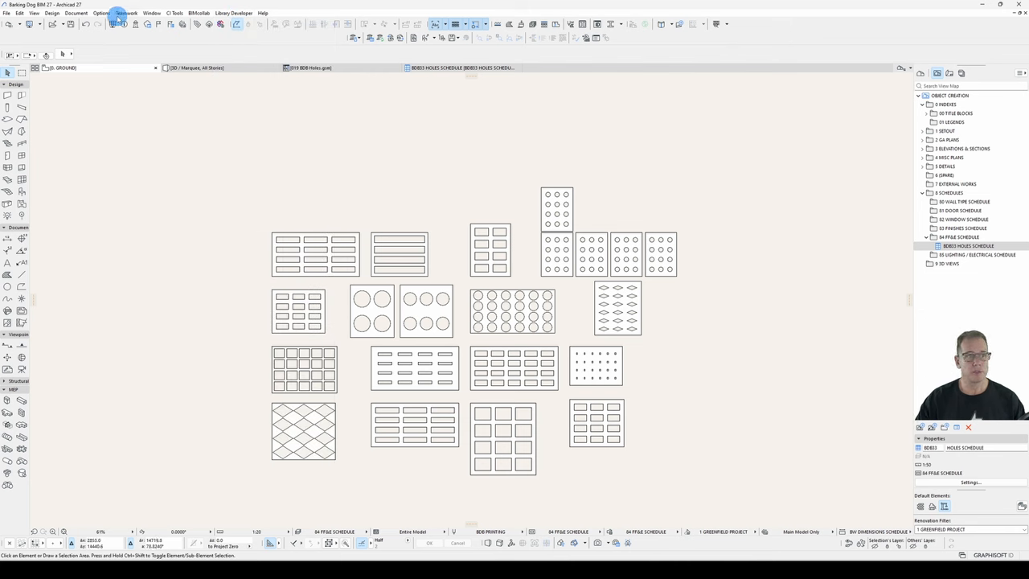
pyautogui.click(100, 13)
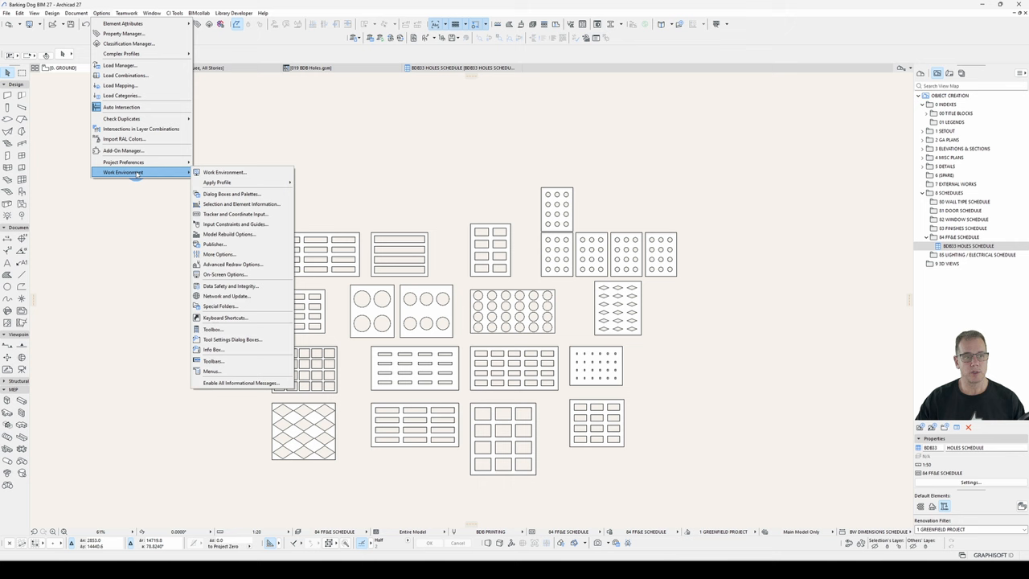
pyautogui.click(210, 370)
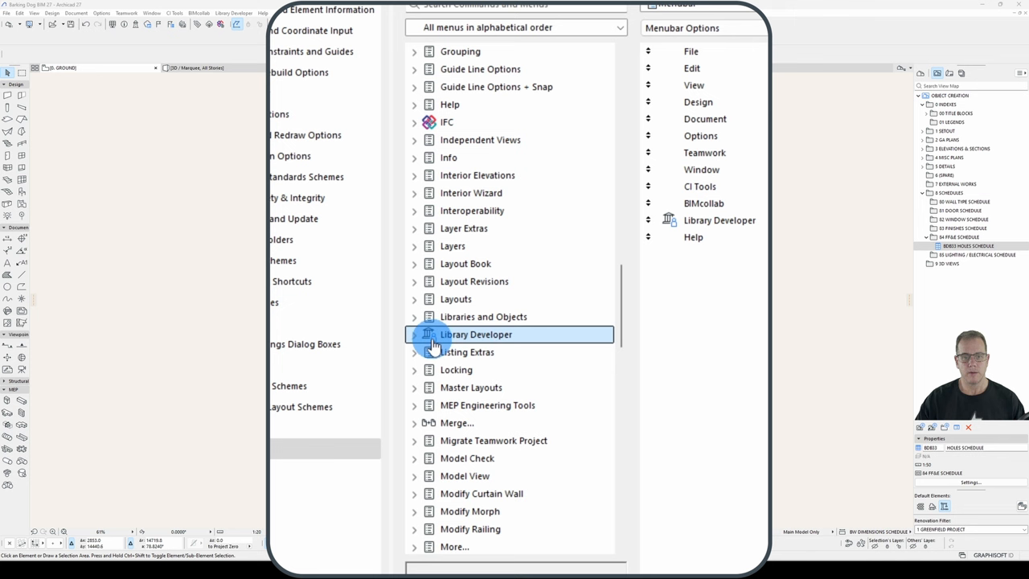
pyautogui.click(476, 333)
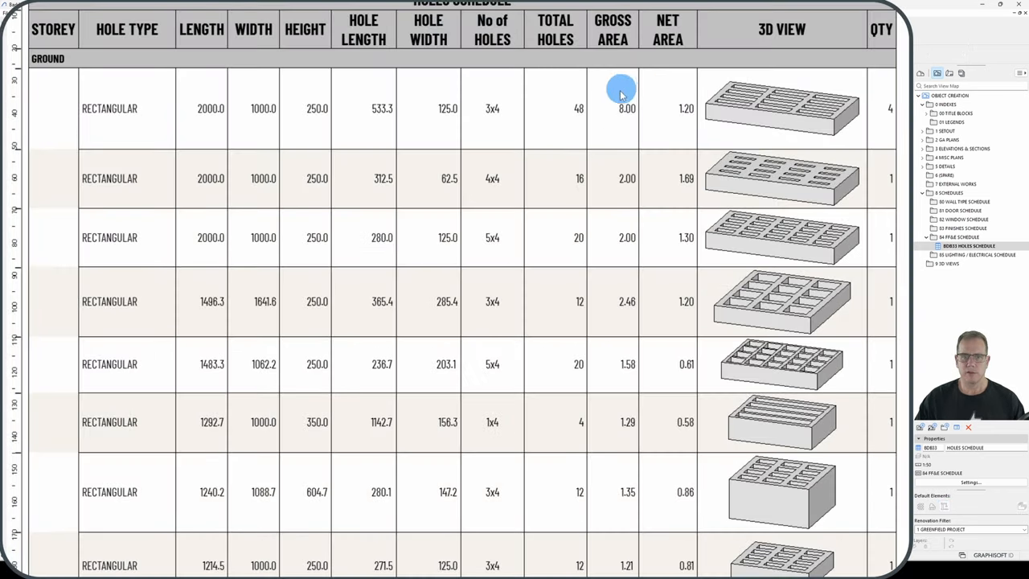
pyautogui.moveTo(639, 137)
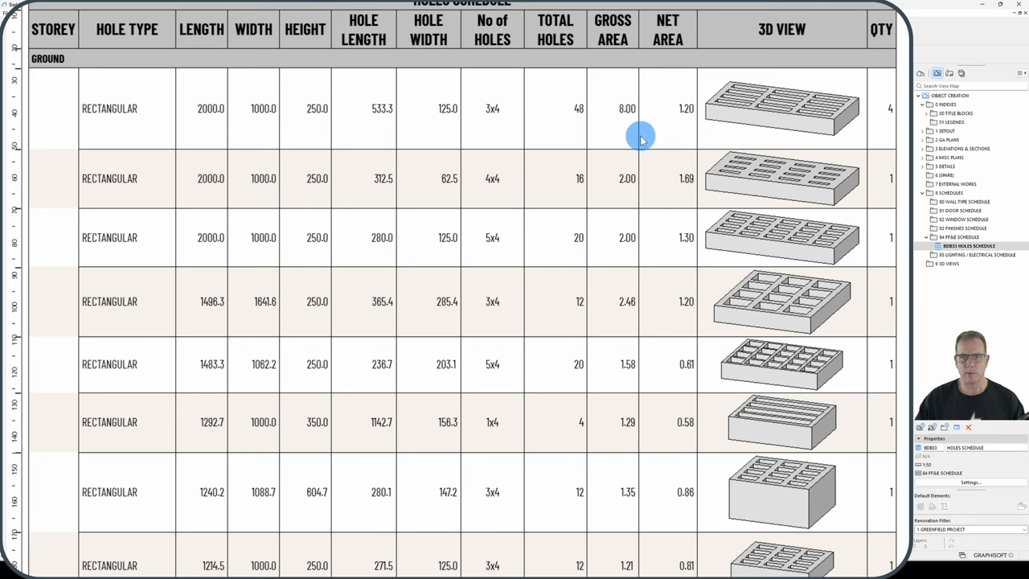
pyautogui.moveTo(664, 103)
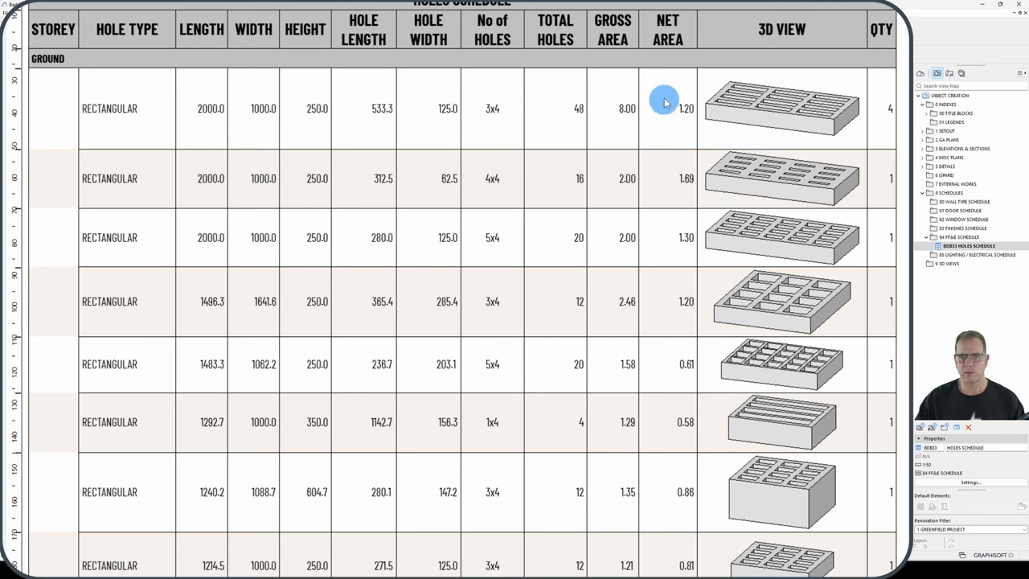
pyautogui.moveTo(727, 92)
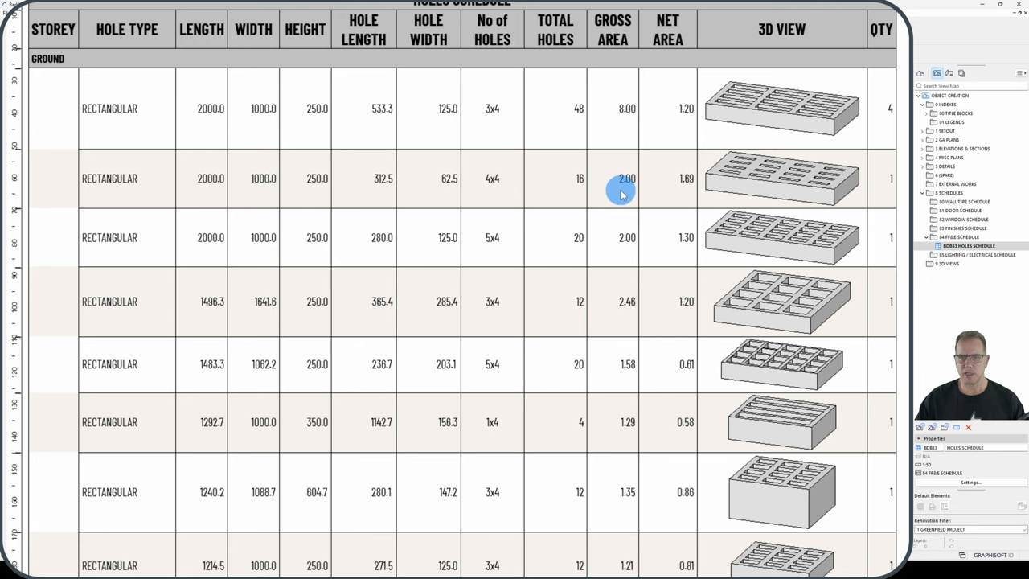
pyautogui.moveTo(690, 191)
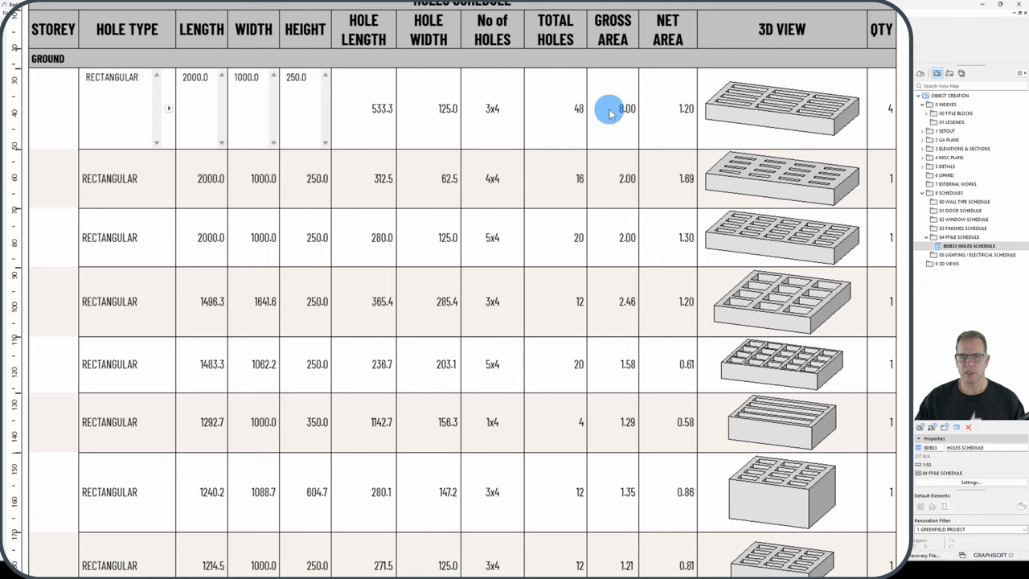
# Select the first row's Gross Area cell in the holes schedule
pyautogui.click(612, 110)
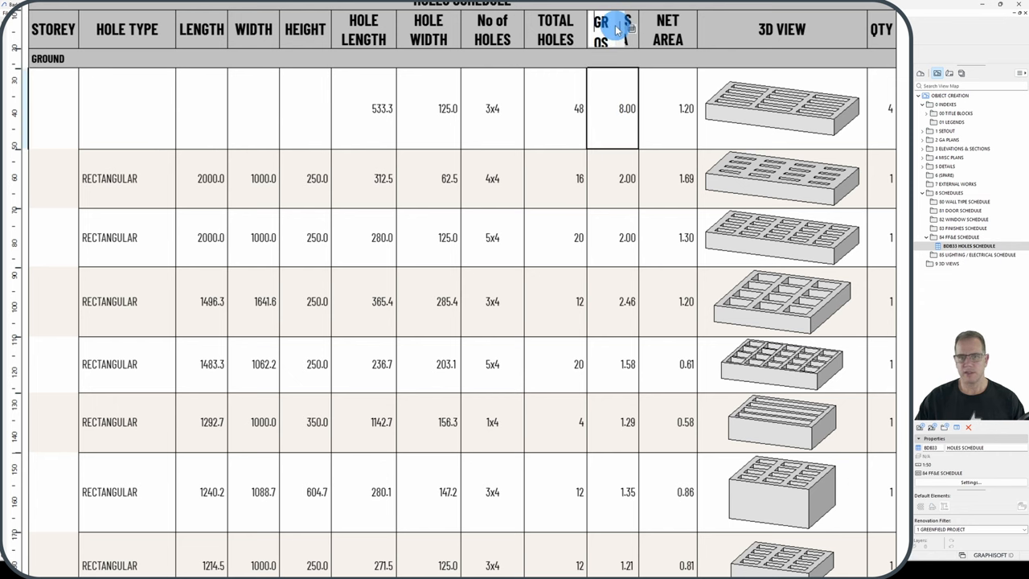
# Set Gross Area to merge Any value, trying Sum then List of values, and apply
pyautogui.click(613, 29)
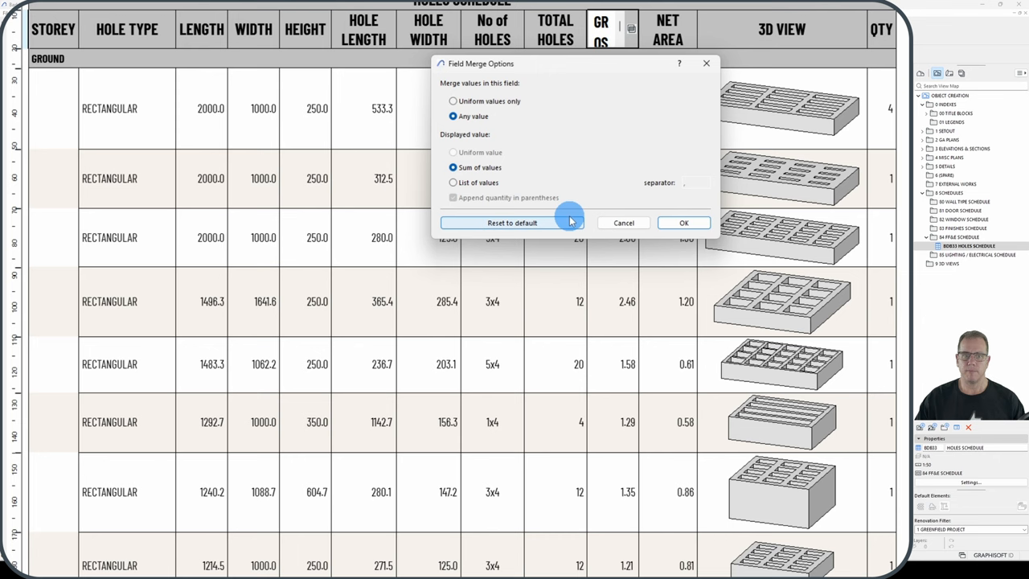
pyautogui.moveTo(534, 84)
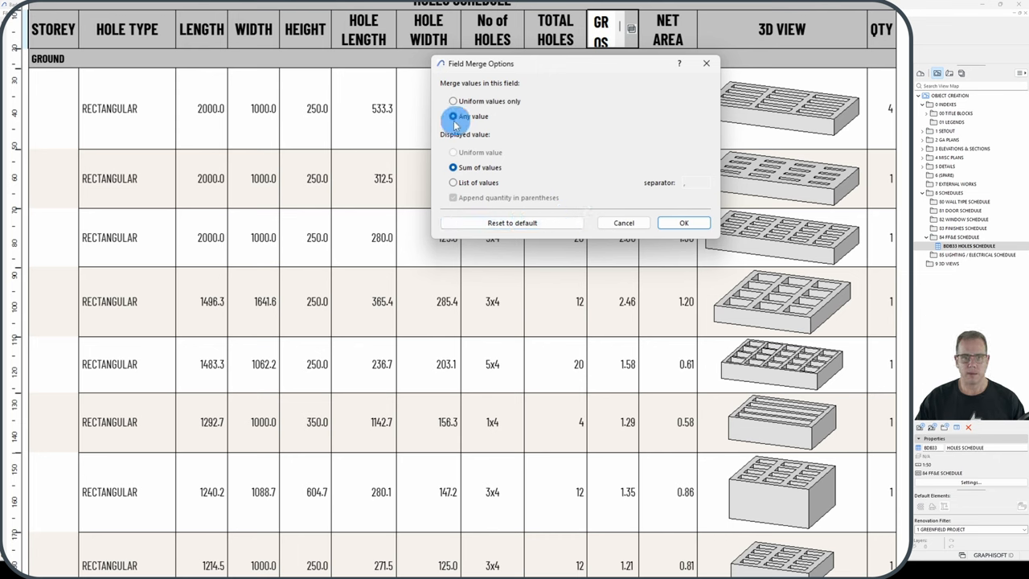
pyautogui.click(453, 115)
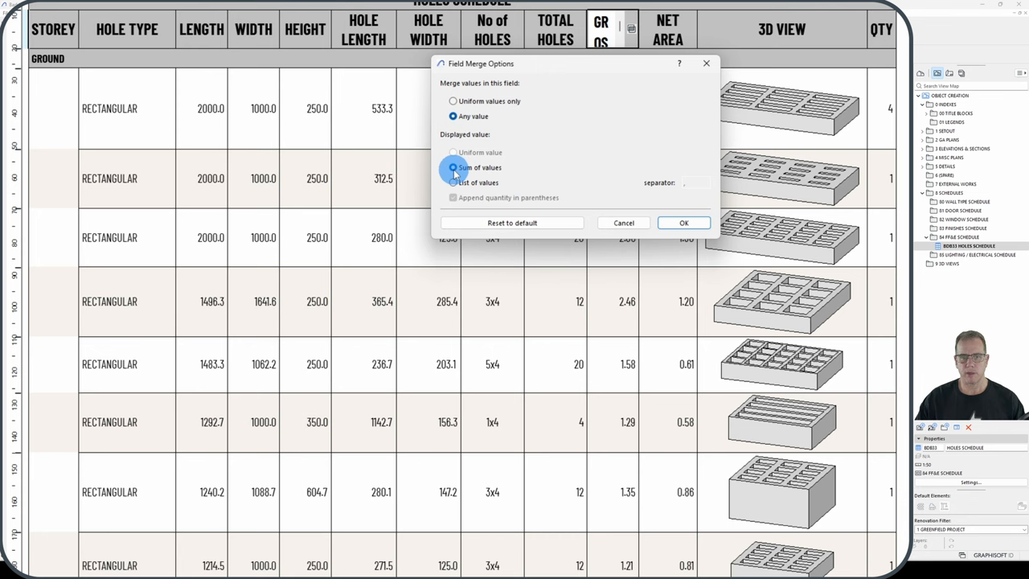
pyautogui.click(454, 168)
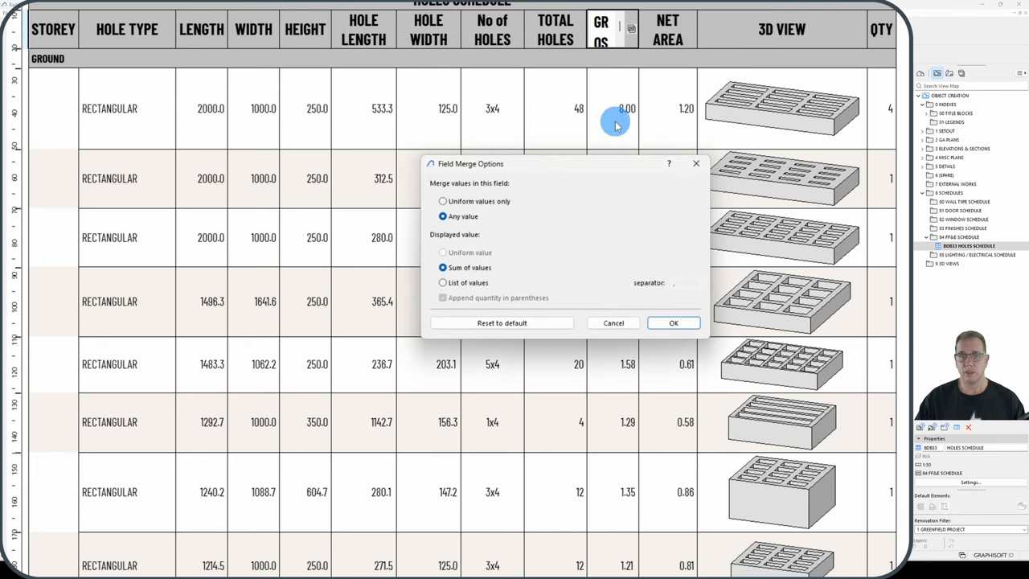
pyautogui.moveTo(884, 90)
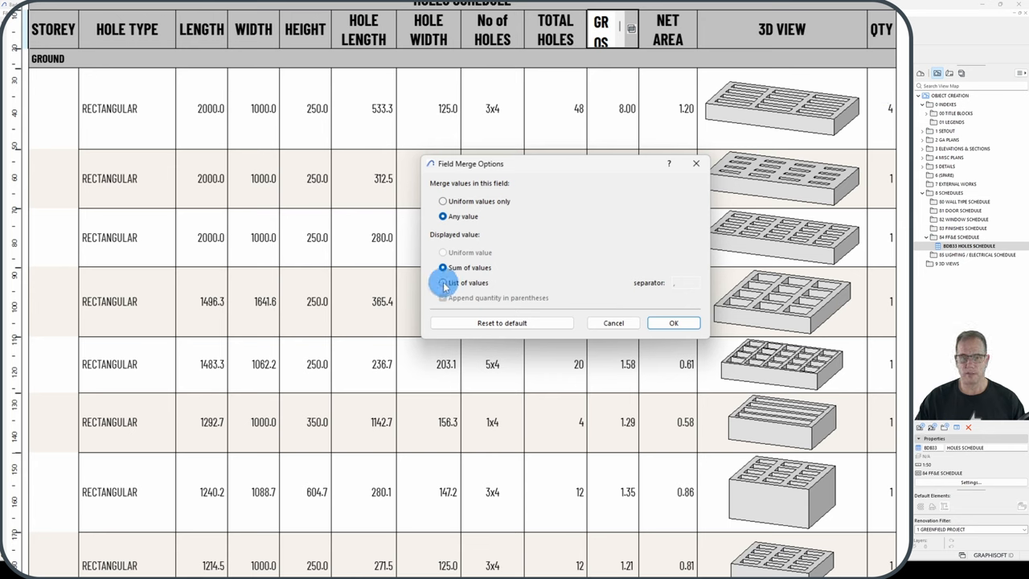
pyautogui.click(444, 283)
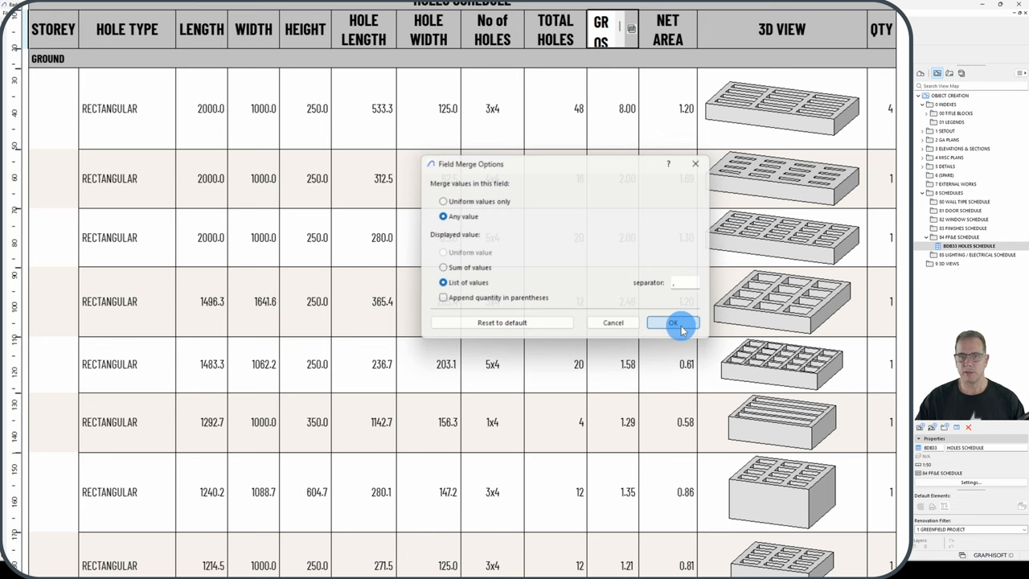
pyautogui.click(672, 322)
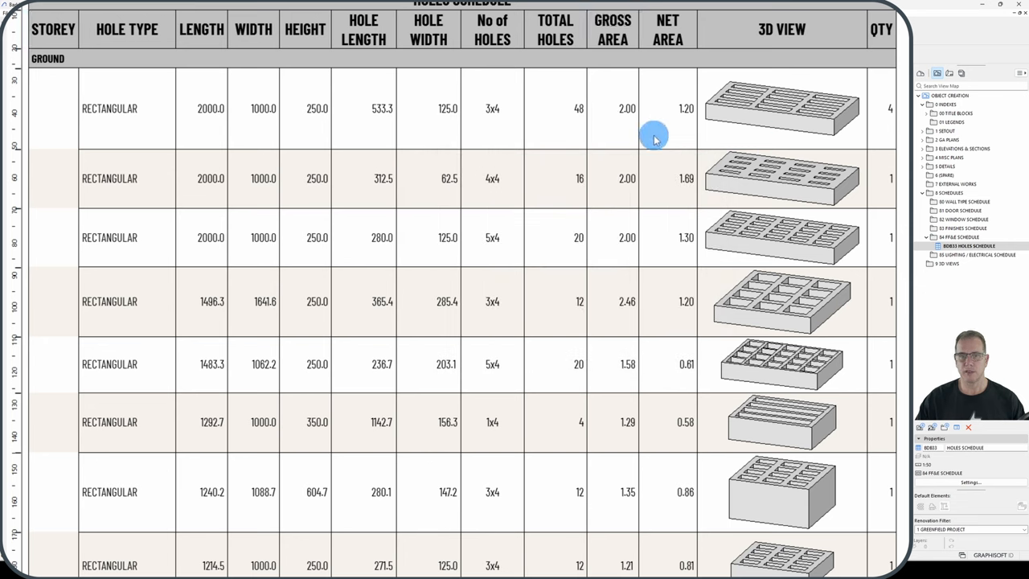
pyautogui.moveTo(621, 124)
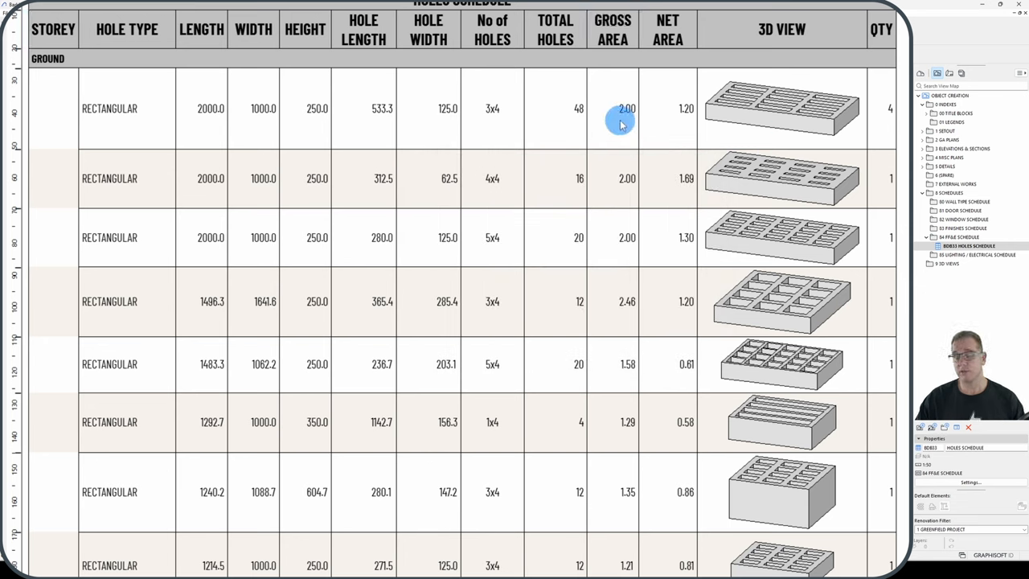
pyautogui.moveTo(615, 97)
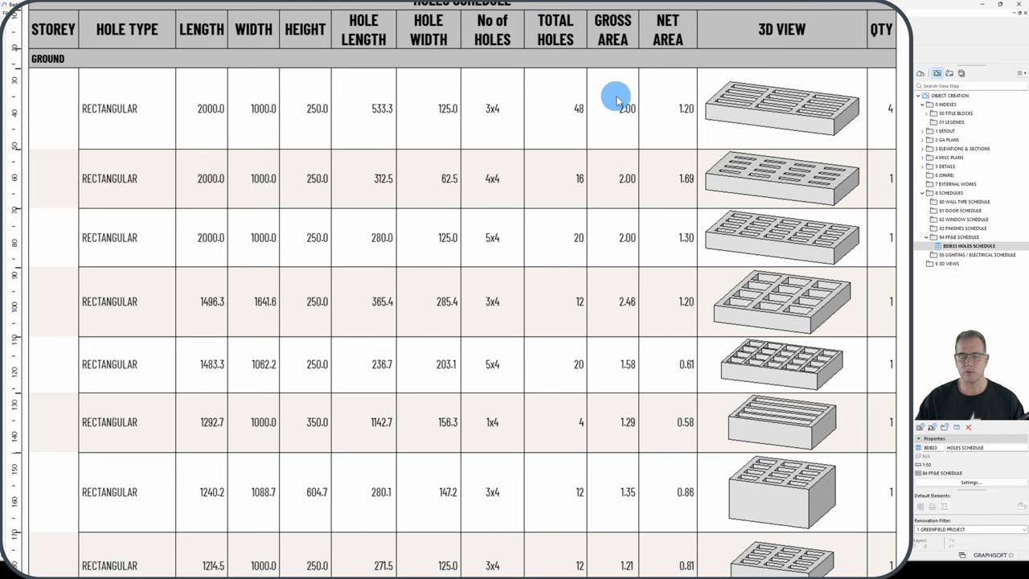
pyautogui.moveTo(818, 151)
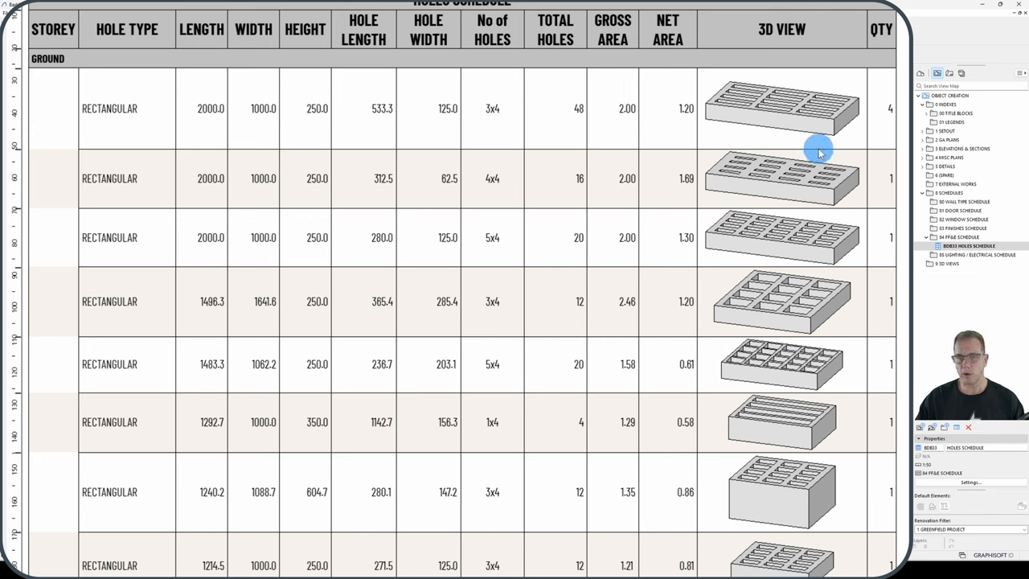
pyautogui.moveTo(694, 130)
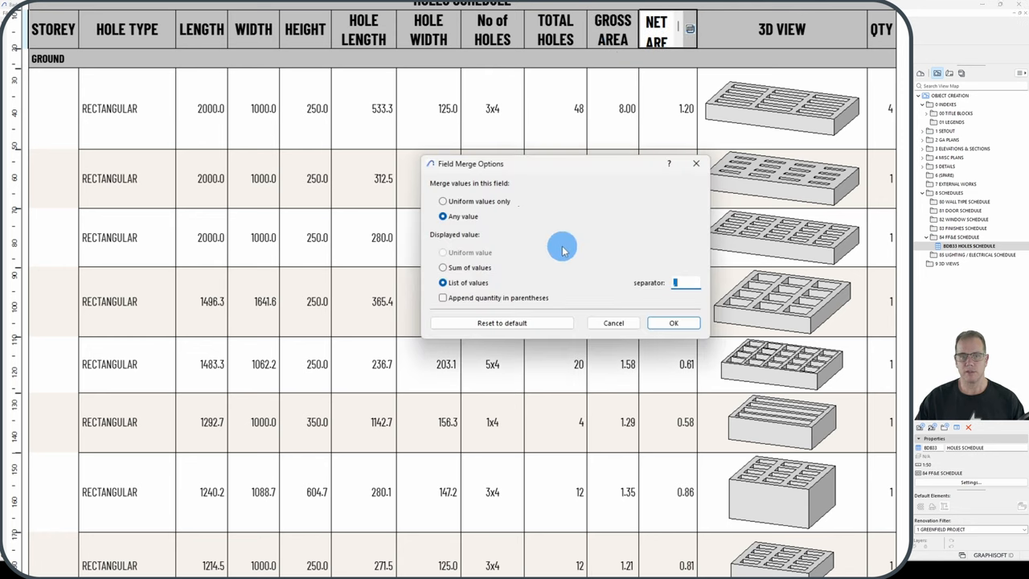
# Set Net Area to sum across merged rows, giving 8.00 gross and 4.80 net
pyautogui.click(674, 321)
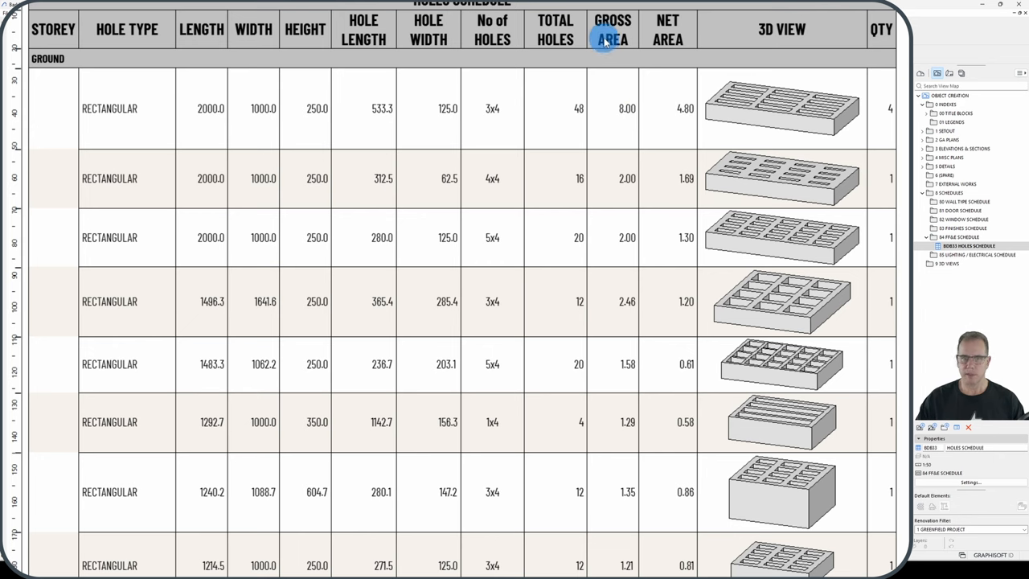
pyautogui.moveTo(762, 110)
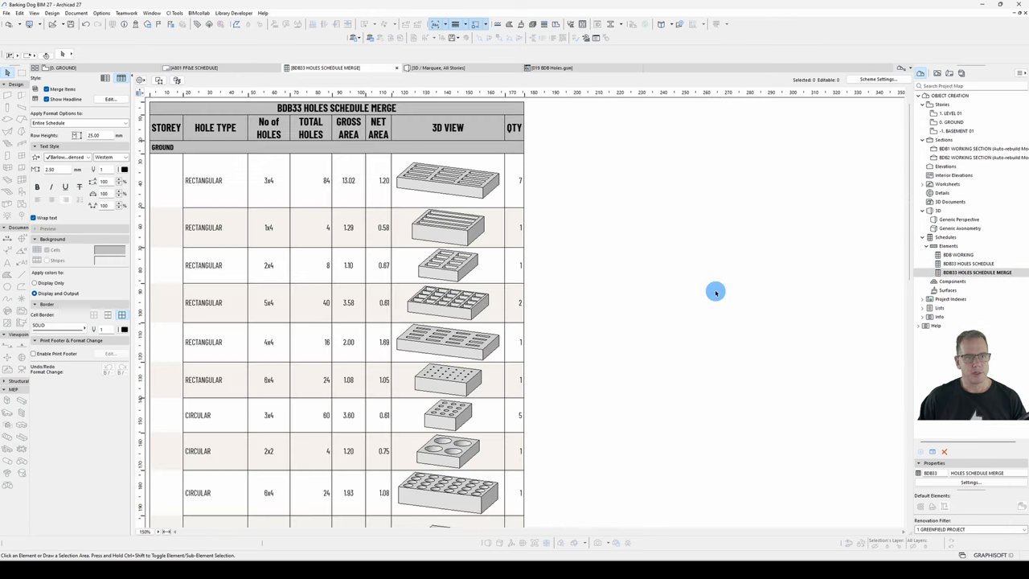
pyautogui.moveTo(669, 289)
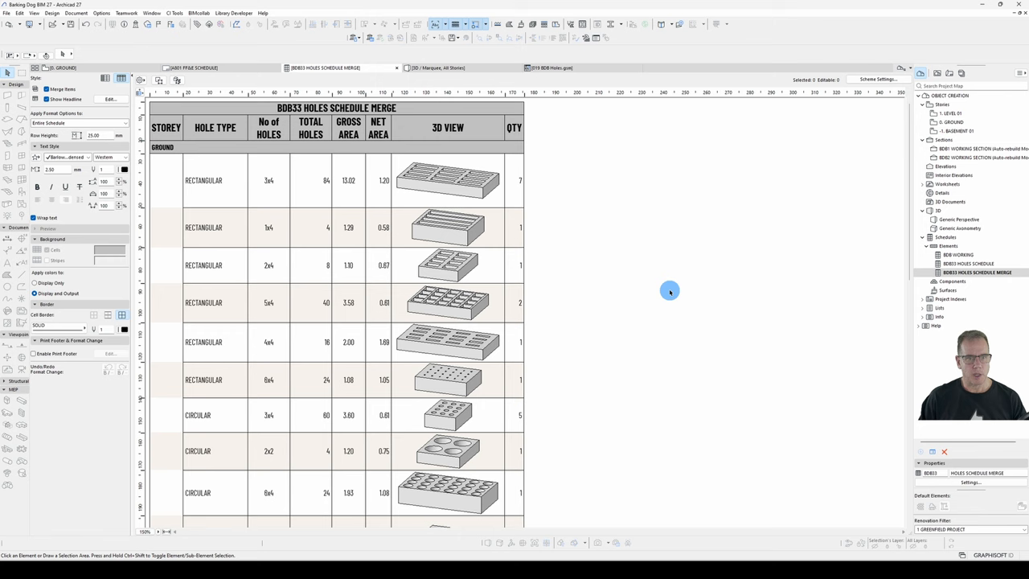
# Review merge options for Hole Type, No of Holes (list) and Total Holes (sum)
pyautogui.doubleClick(202, 180)
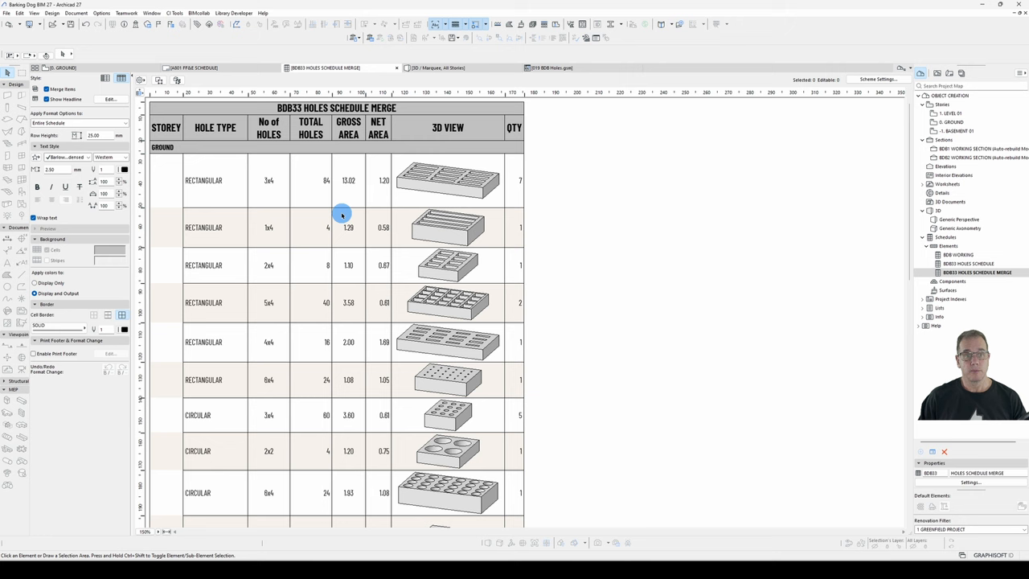
pyautogui.moveTo(659, 245)
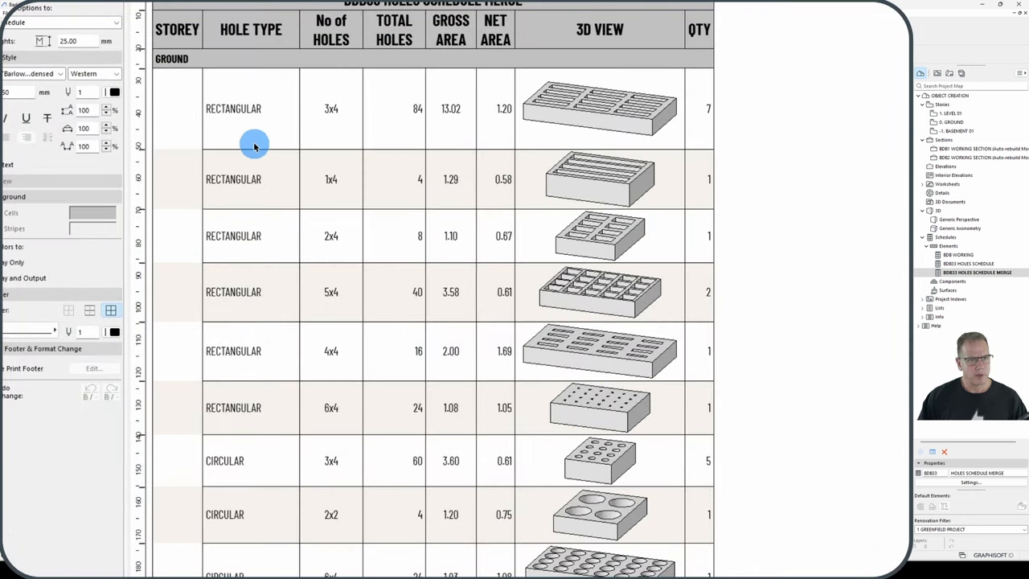
pyautogui.click(293, 29)
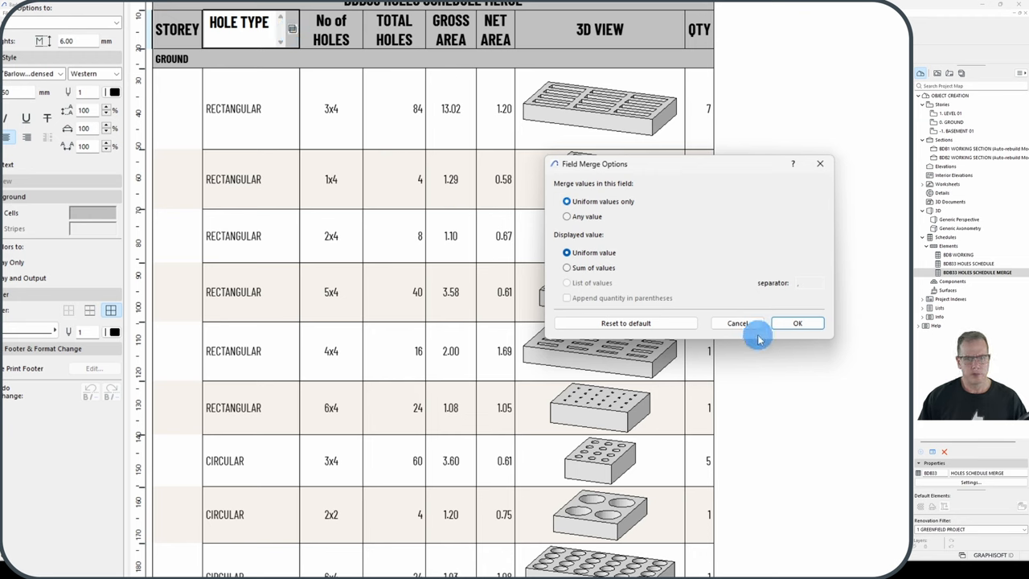
pyautogui.click(797, 322)
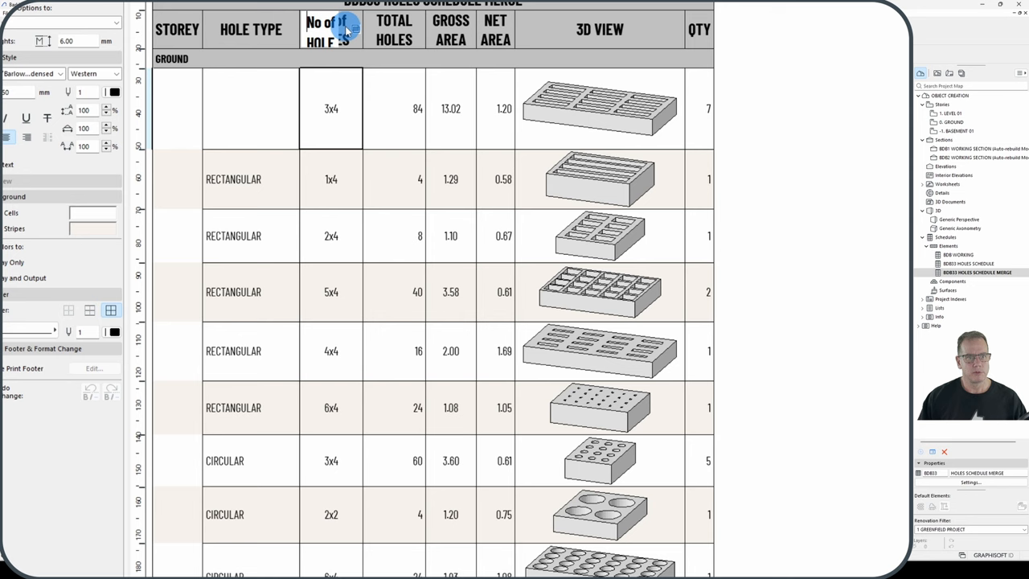
pyautogui.click(331, 29)
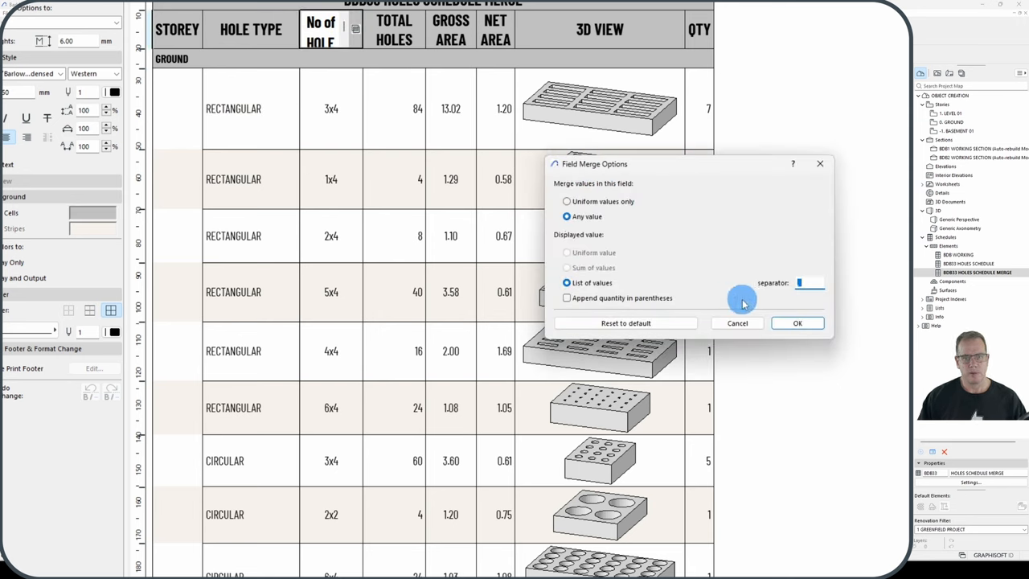
pyautogui.click(798, 322)
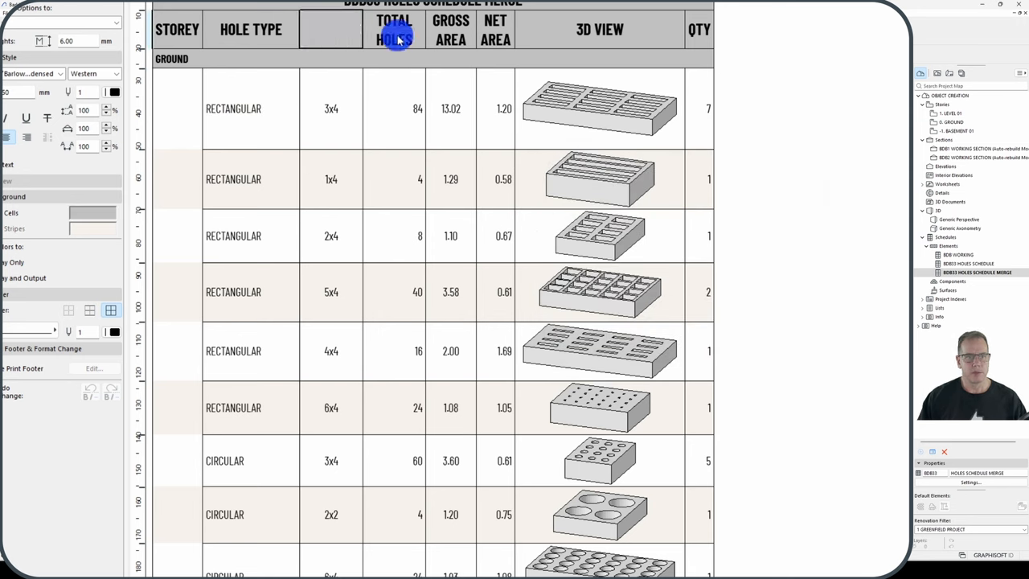
pyautogui.click(394, 29)
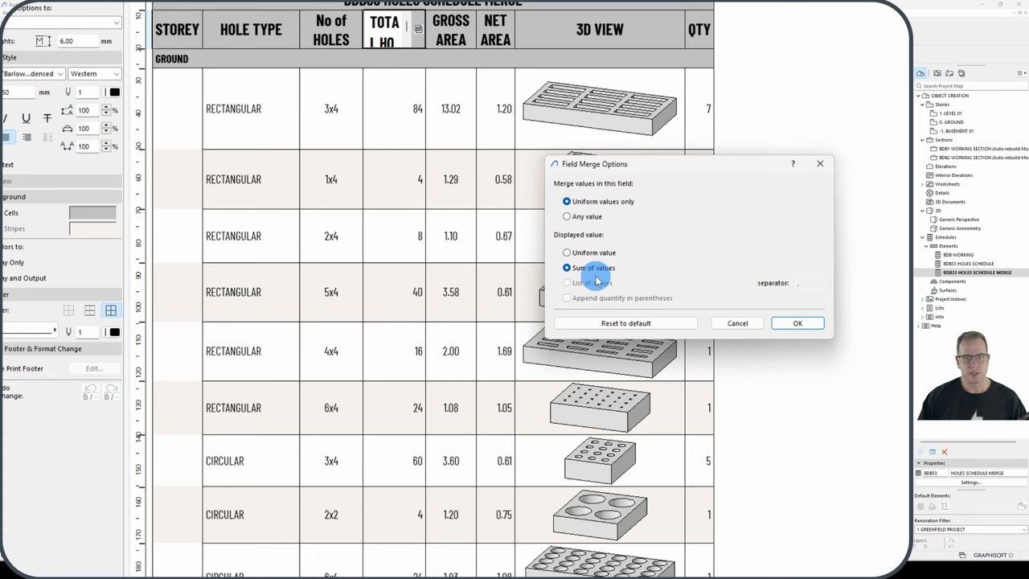
pyautogui.click(798, 321)
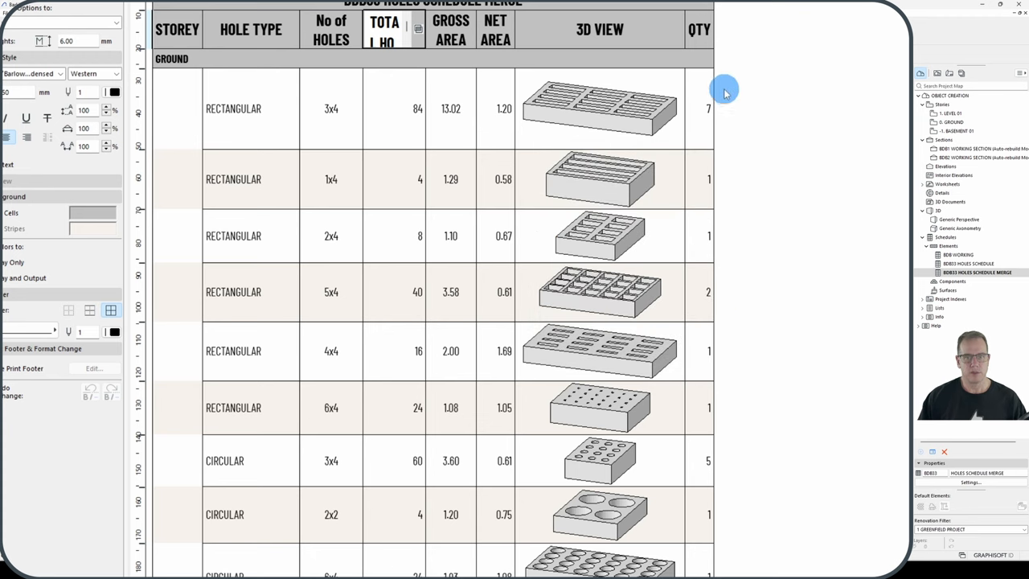
pyautogui.moveTo(417, 109)
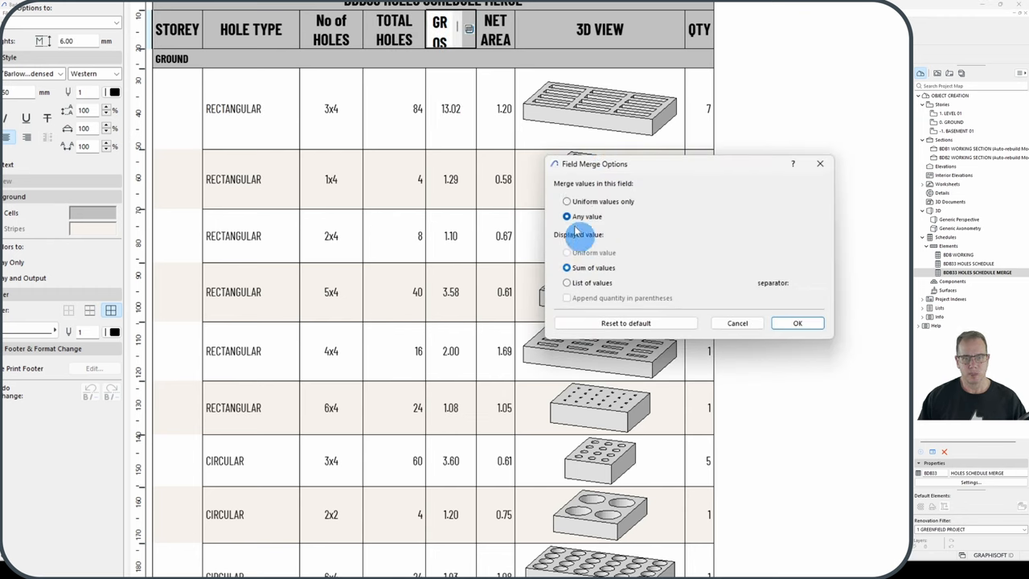
# Sum Gross Area and Net Area across merged rows, giving 13.02 and 7.67
pyautogui.click(797, 321)
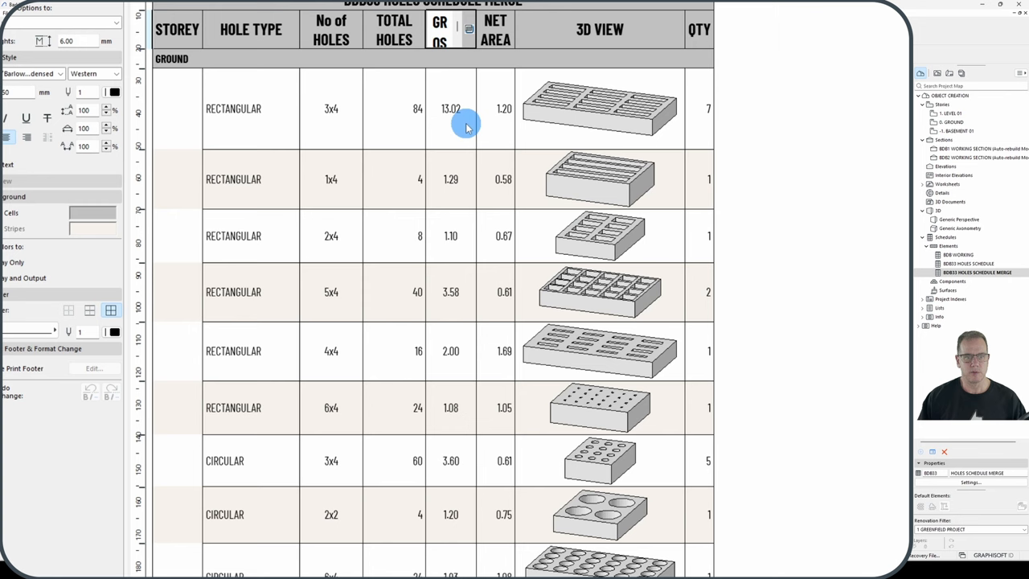
pyautogui.moveTo(450, 125)
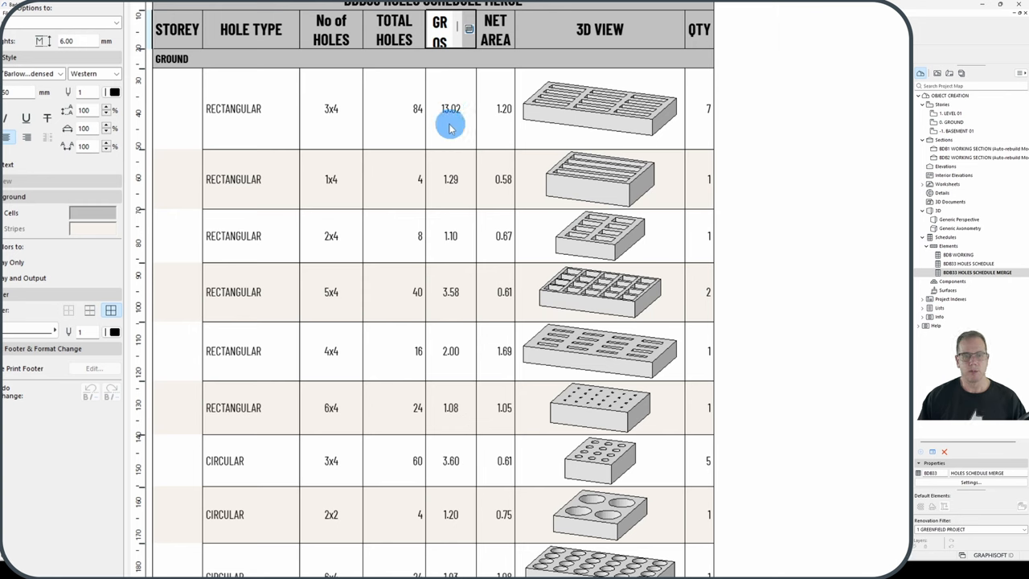
pyautogui.moveTo(459, 109)
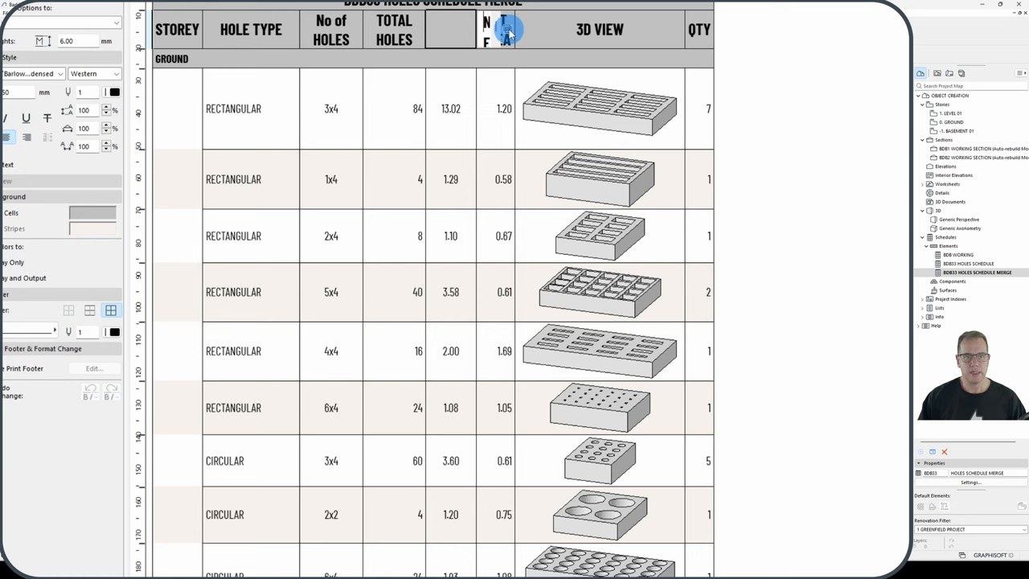
pyautogui.click(506, 29)
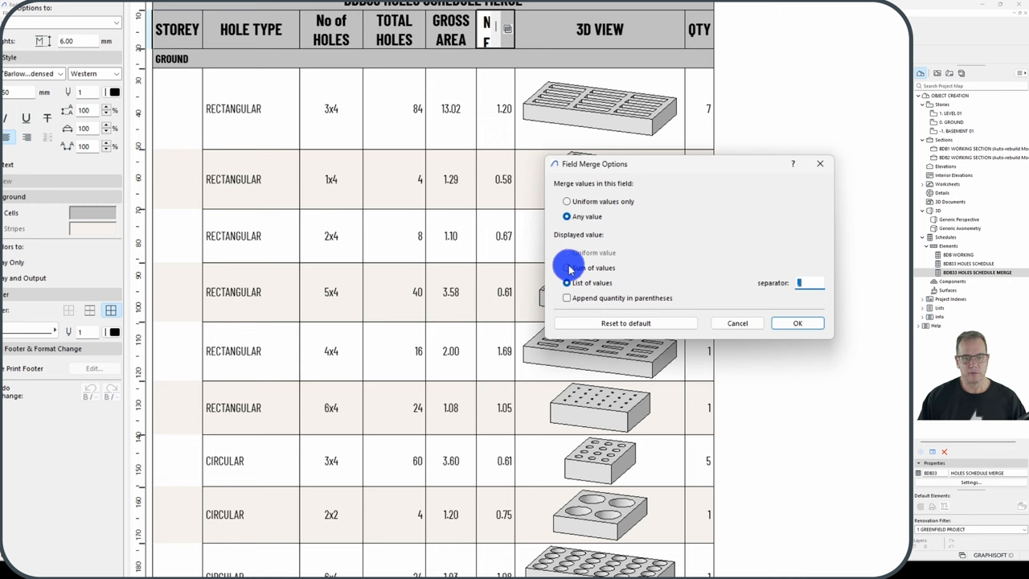
pyautogui.click(567, 266)
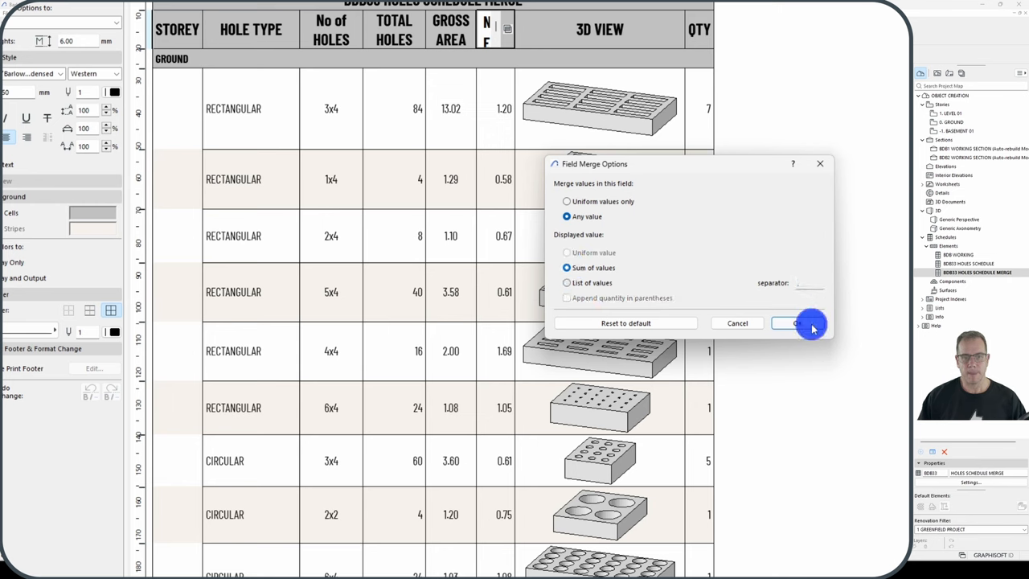
pyautogui.click(796, 322)
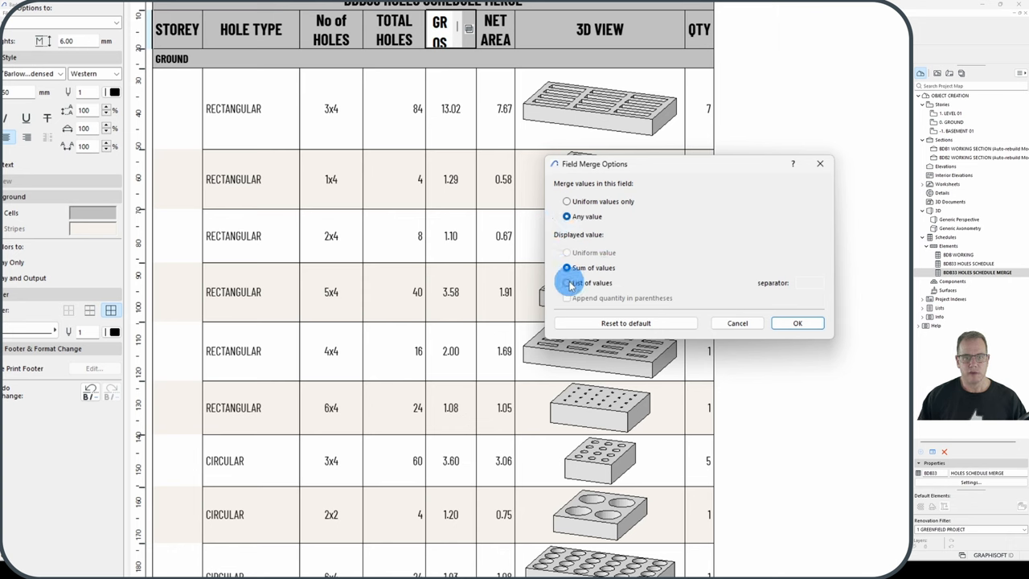
# Merge Gross Area as a comma-separated list of values like 2.00, 1.21, 2.46, 1.55
pyautogui.click(566, 283)
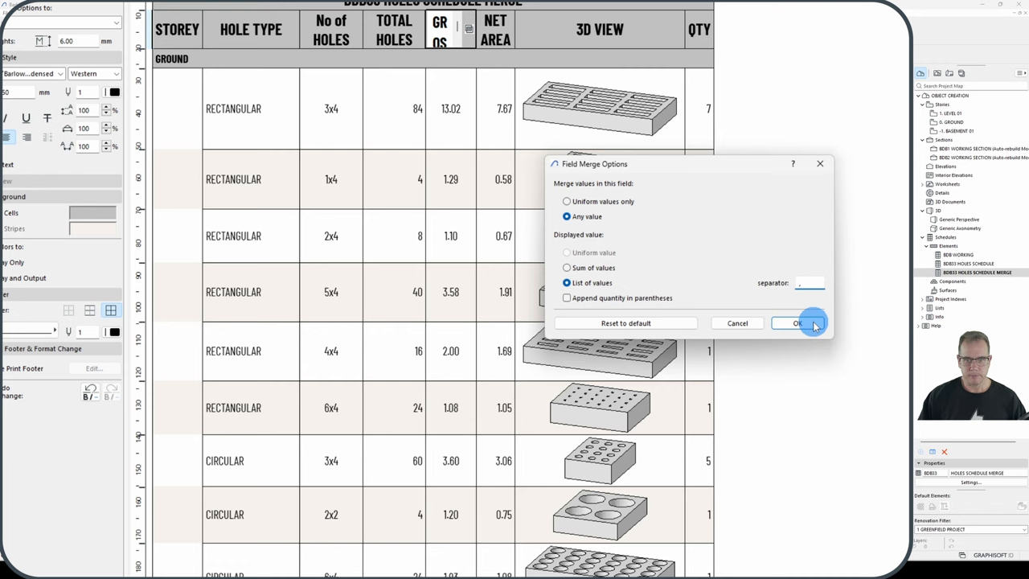
pyautogui.click(797, 323)
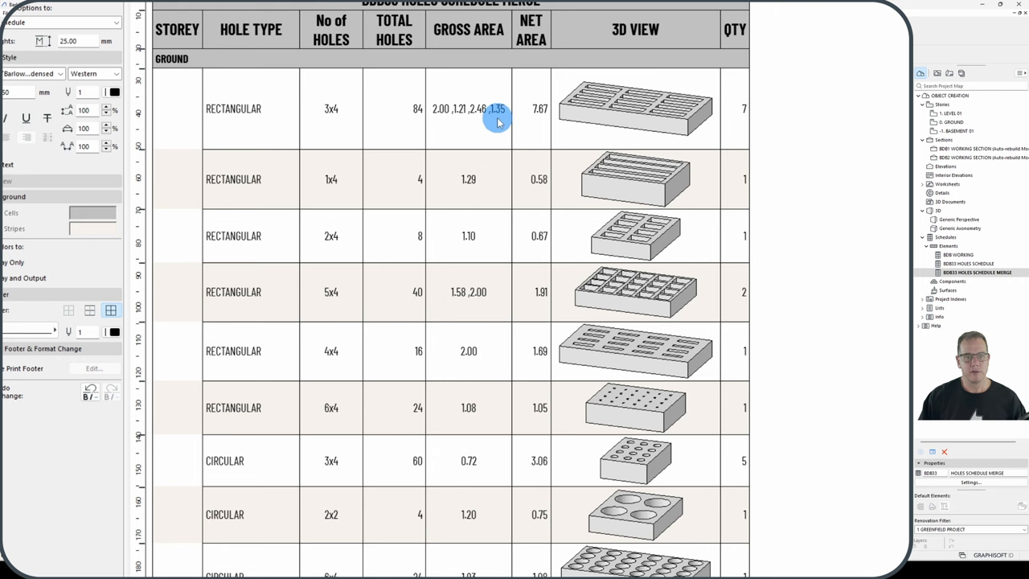
pyautogui.moveTo(752, 115)
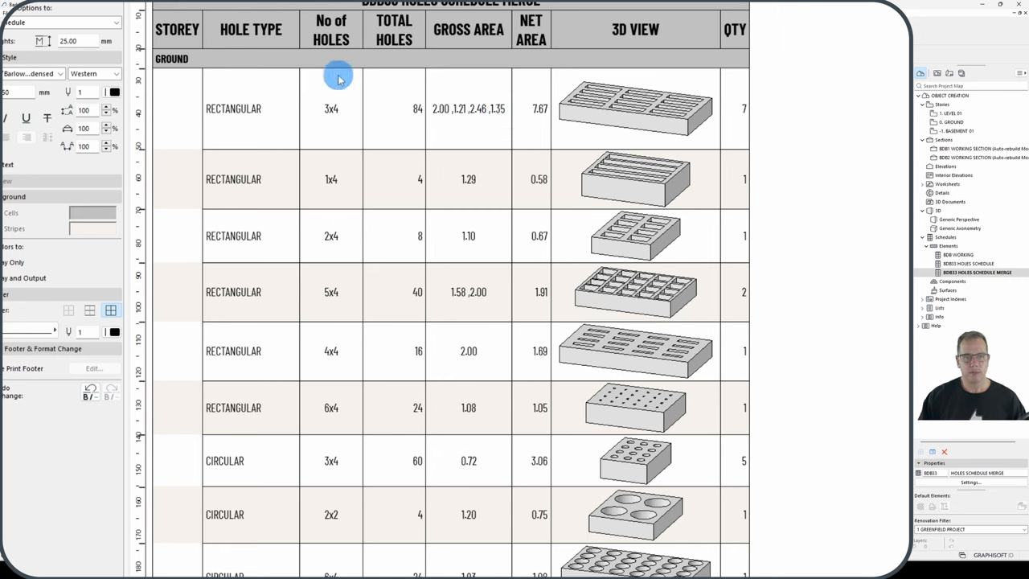
pyautogui.moveTo(274, 90)
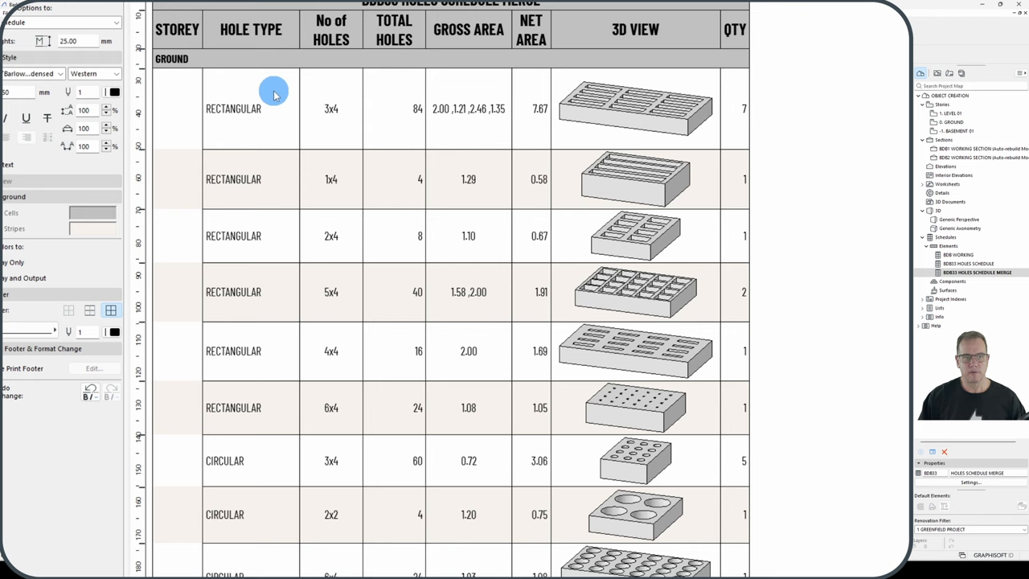
pyautogui.moveTo(295, 110)
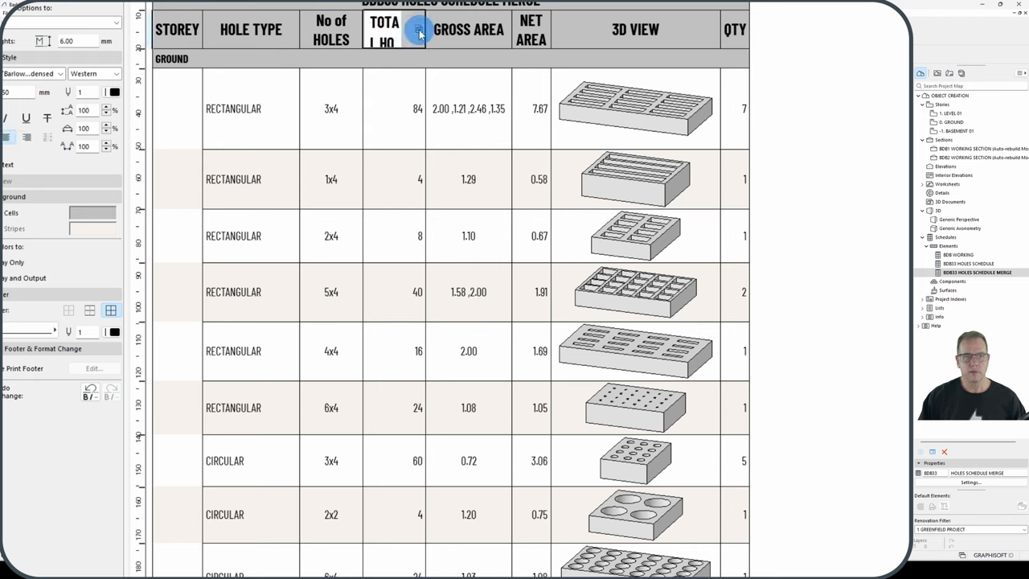
# Merge Total Holes as a list, collapsing rows by storey and hole type
pyautogui.click(418, 29)
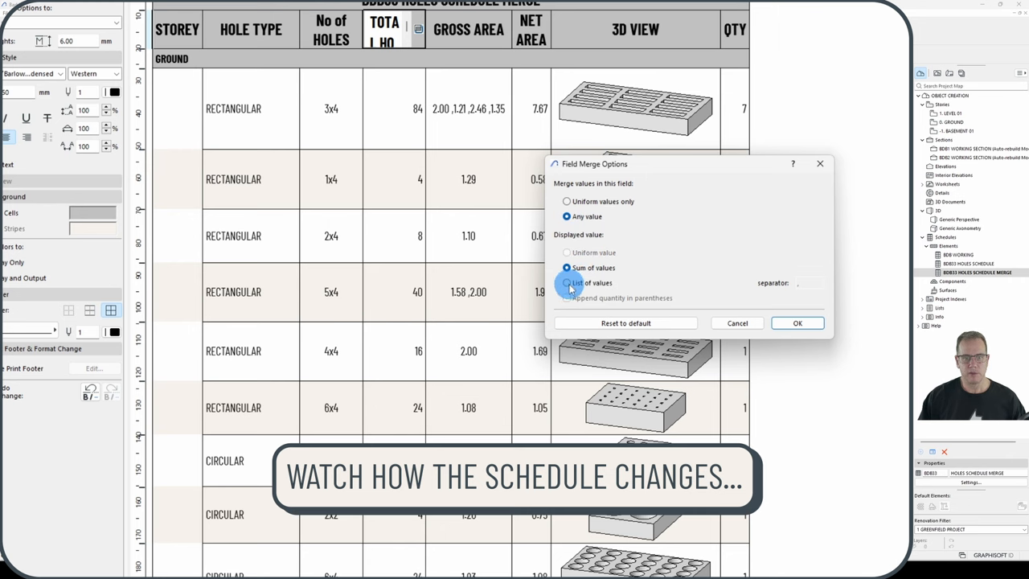
pyautogui.click(797, 322)
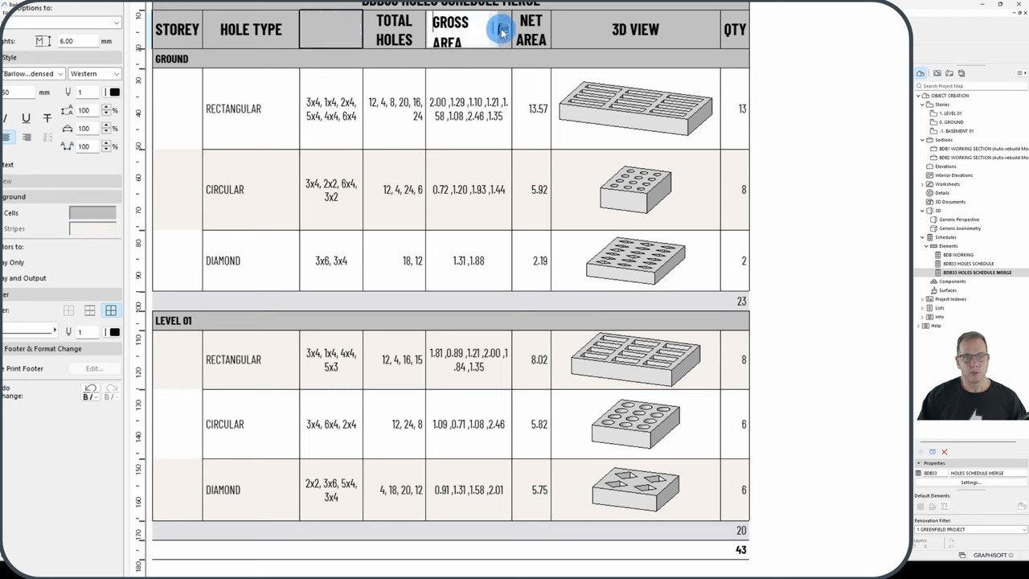
# Append quantity in parentheses to Gross Area values, e.g. 2.00 (1)
pyautogui.click(504, 29)
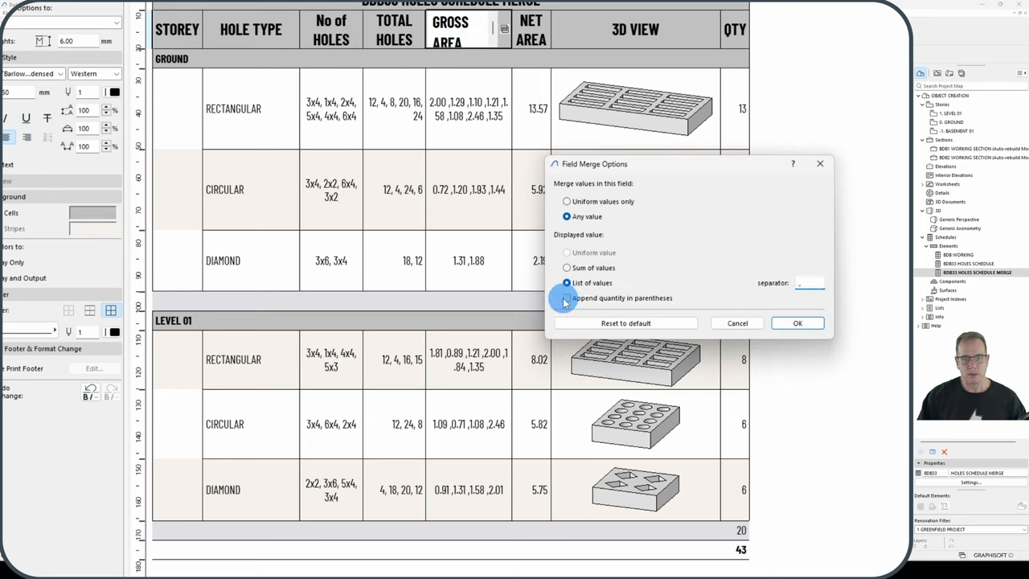
pyautogui.click(797, 322)
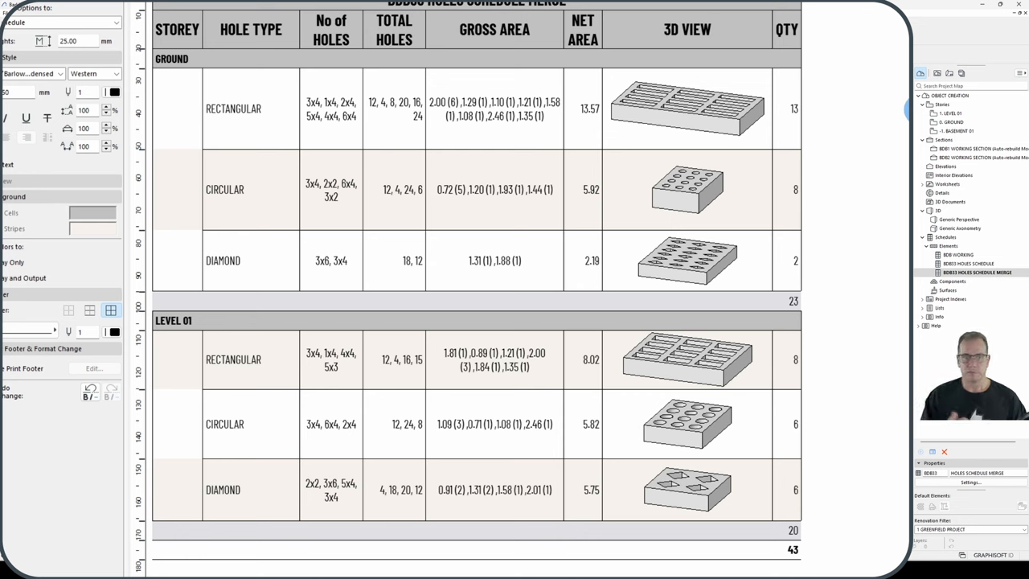
pyautogui.click(948, 74)
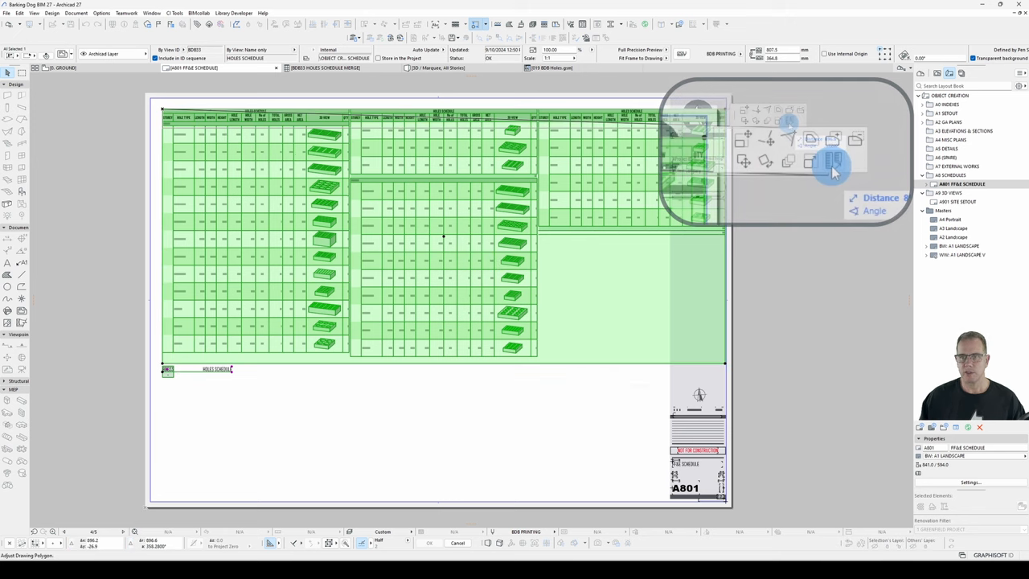
pyautogui.moveTo(833, 163)
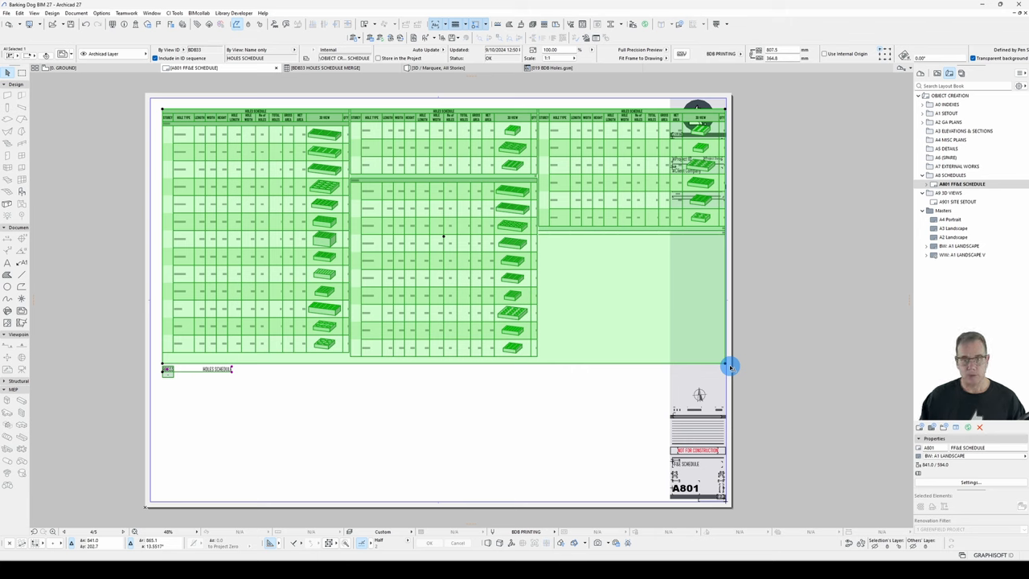
pyautogui.moveTo(739, 361)
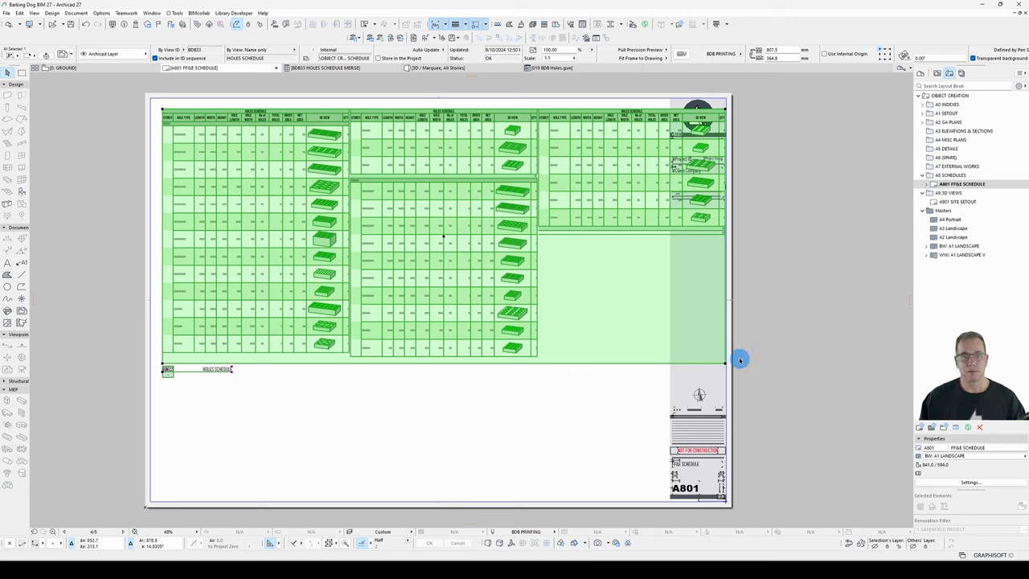
pyautogui.moveTo(517, 88)
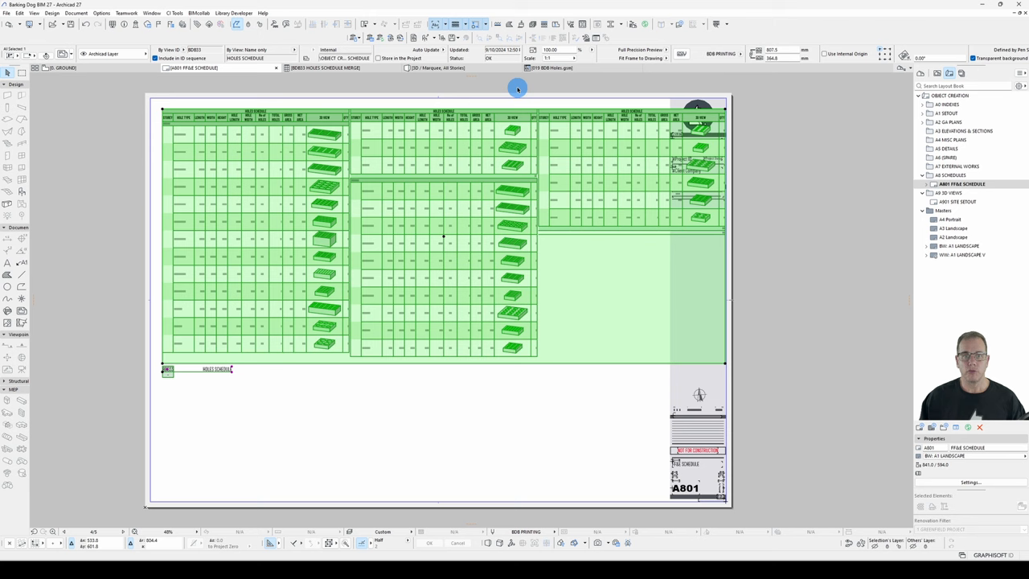
# Fit the layout drawing frame to the placed holes schedule
pyautogui.click(669, 58)
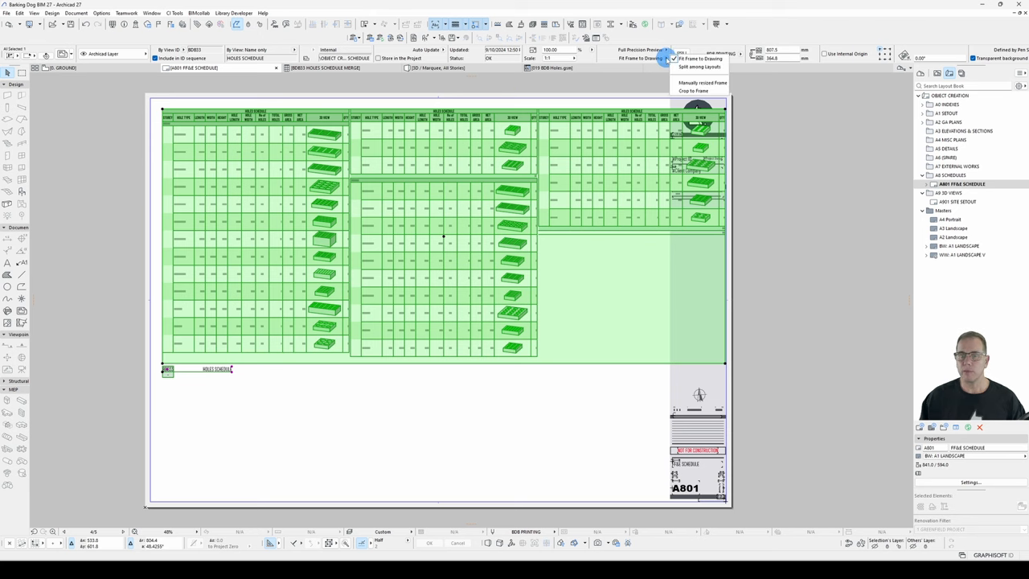
pyautogui.click(699, 66)
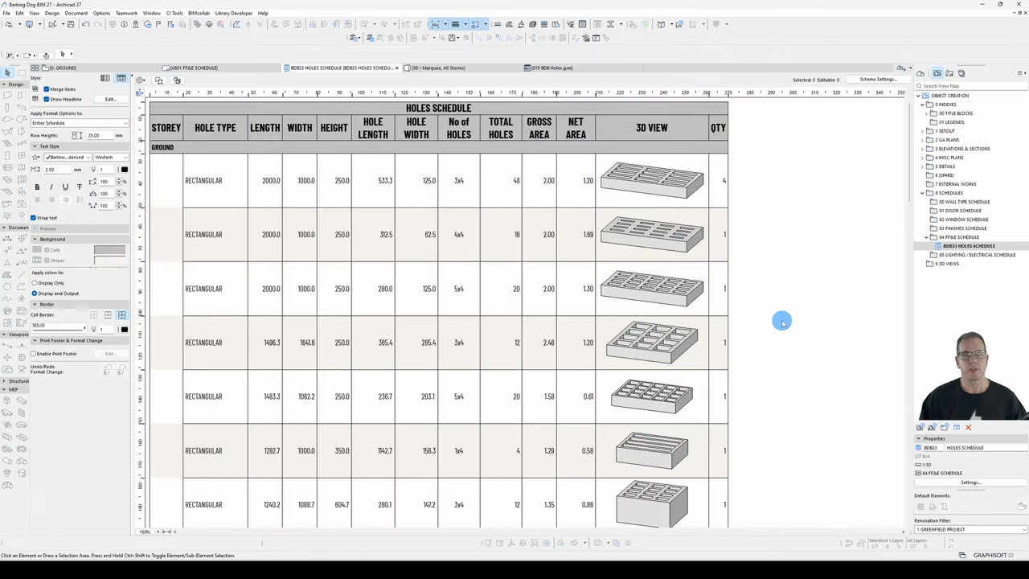
pyautogui.moveTo(825, 269)
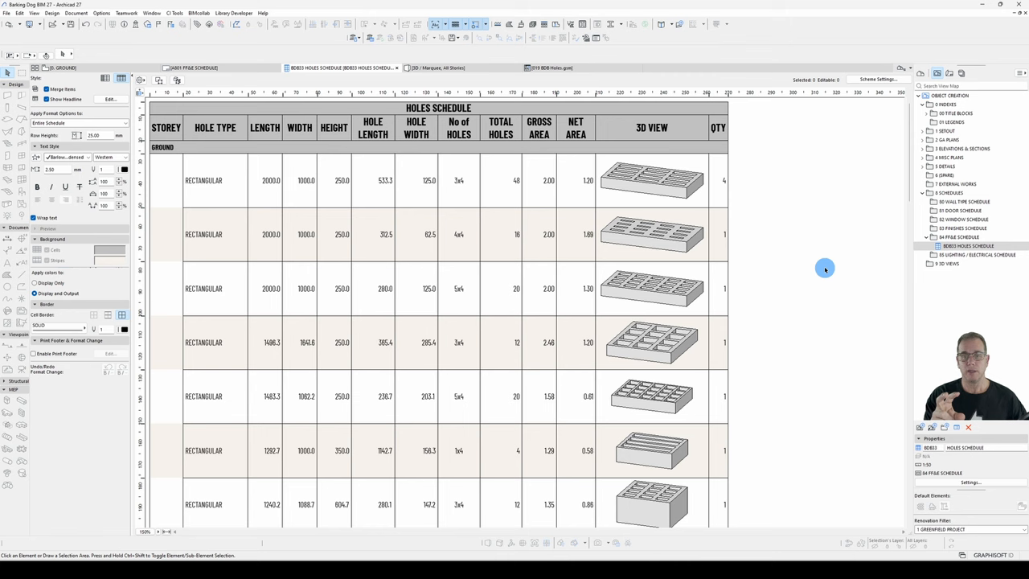
pyautogui.moveTo(774, 185)
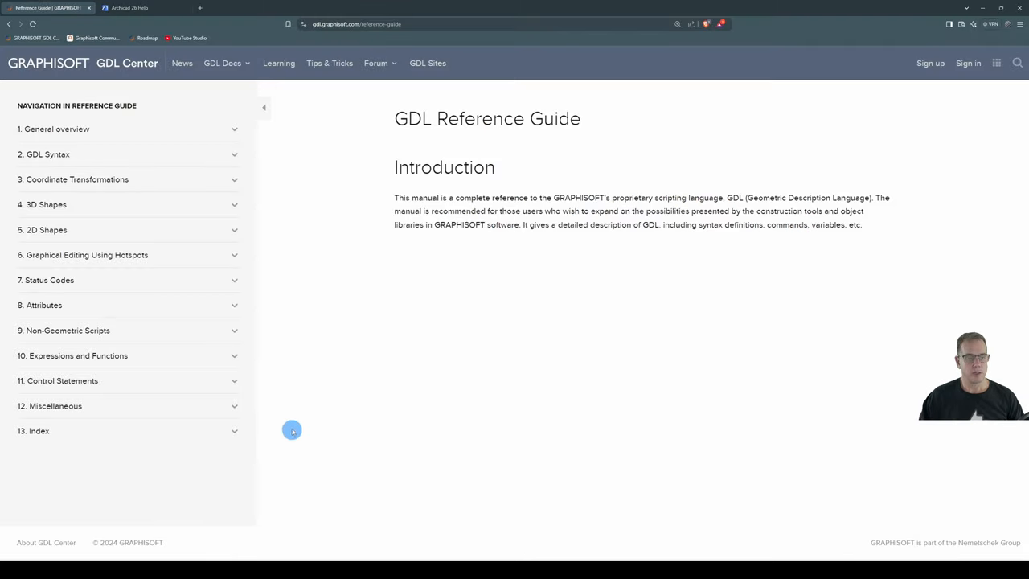
# Browse from 12. Miscellaneous to the Deprecated Global Variables page and read the GLOB_CONTEXT entry
pyautogui.click(55, 405)
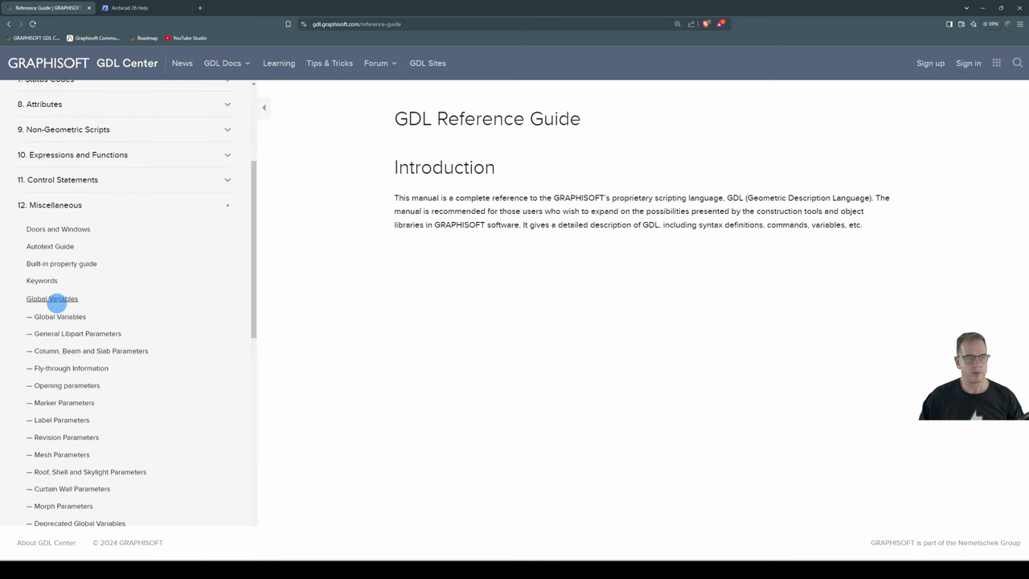
pyautogui.scroll(-3)
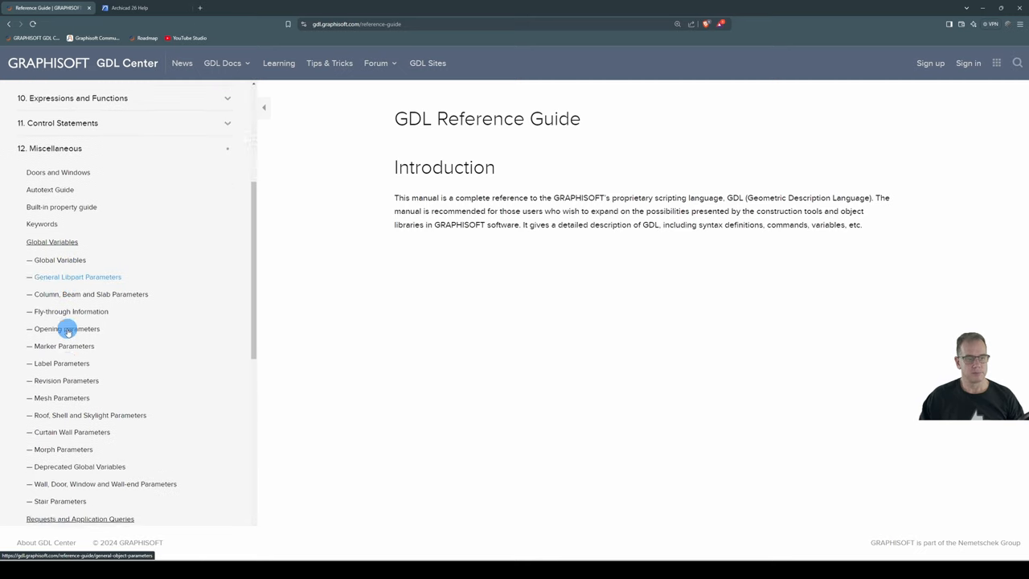
pyautogui.click(79, 466)
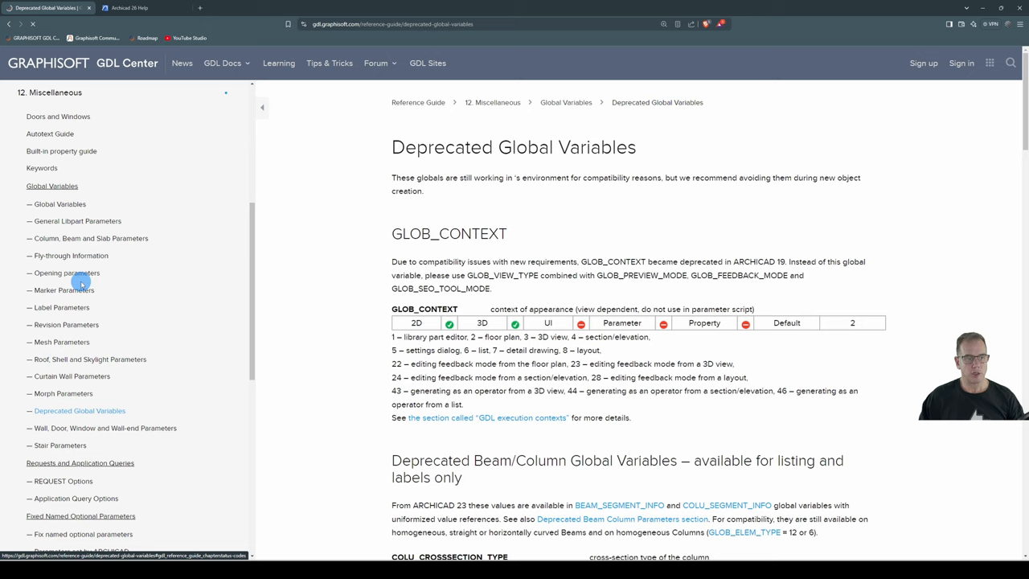
pyautogui.scroll(-3)
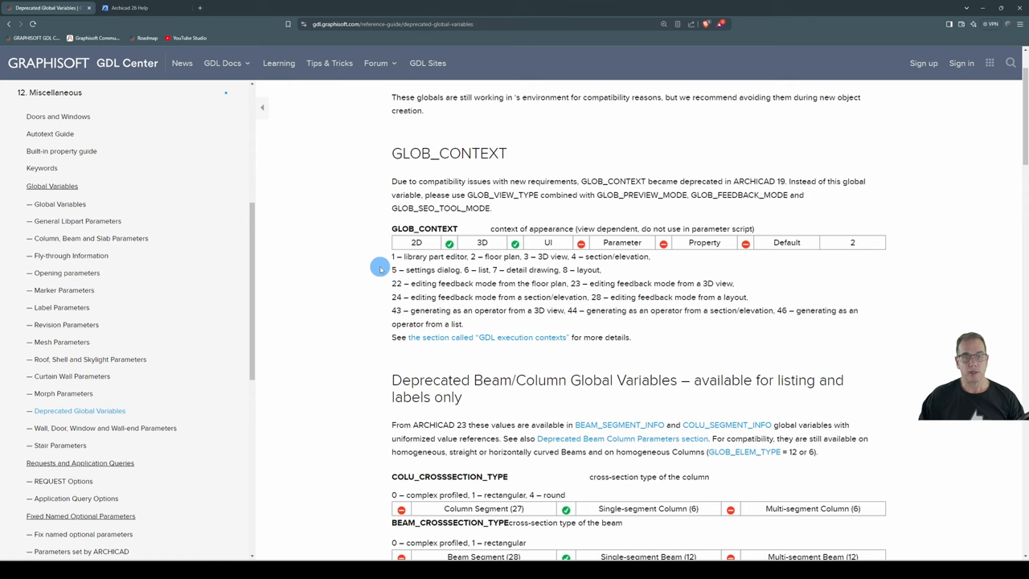
pyautogui.moveTo(386, 263)
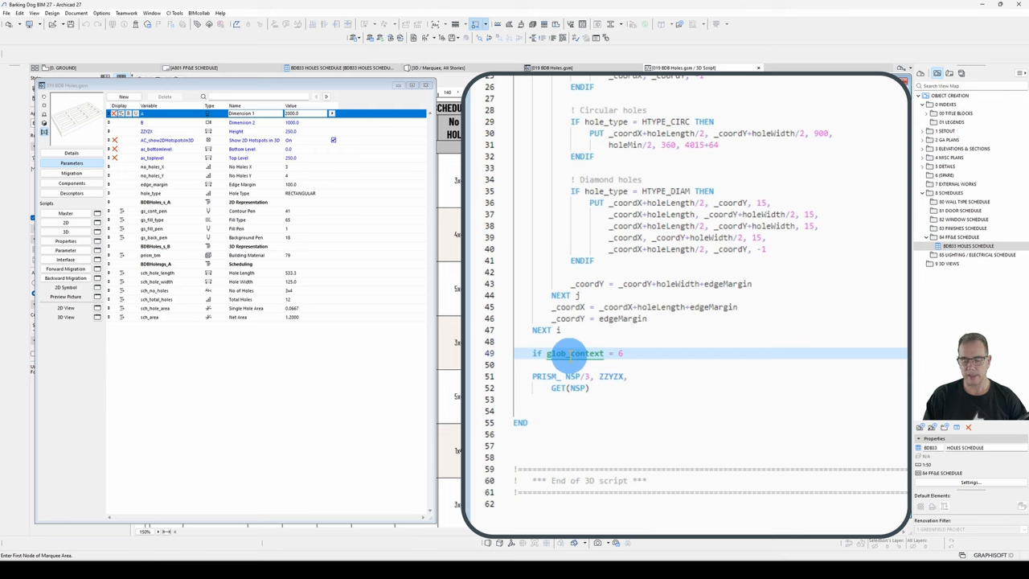
# Write 'if glob_context = 6 then cutplane 25' before PRISM_ and begin the matching cutend line
pyautogui.write('then')
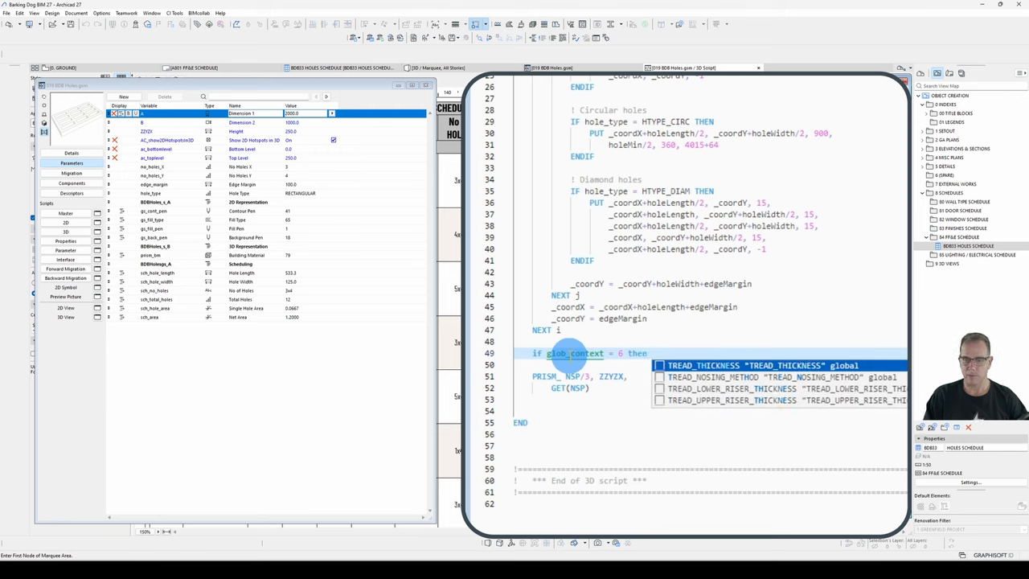
pyautogui.write('cutplane 25')
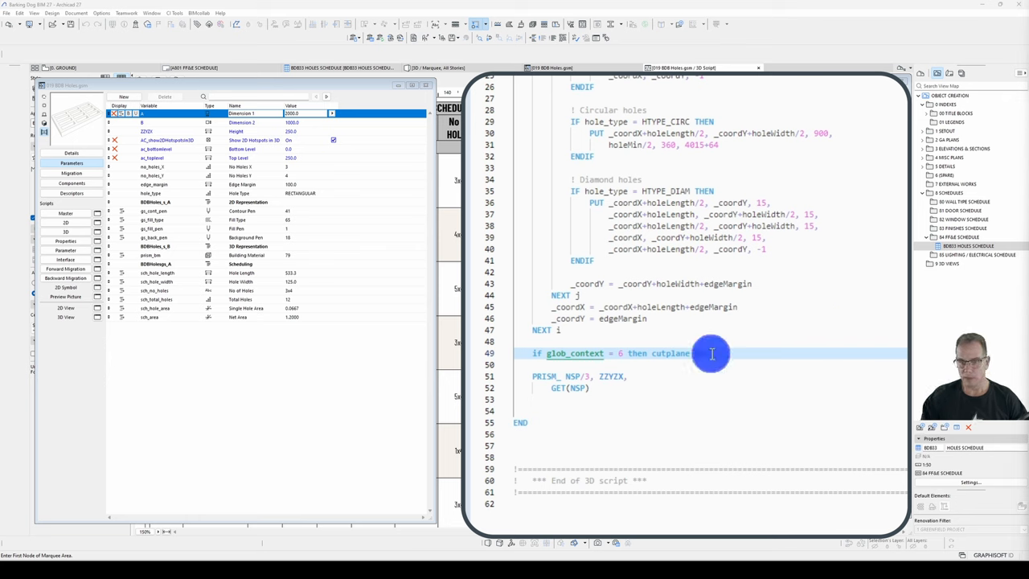
pyautogui.write('25')
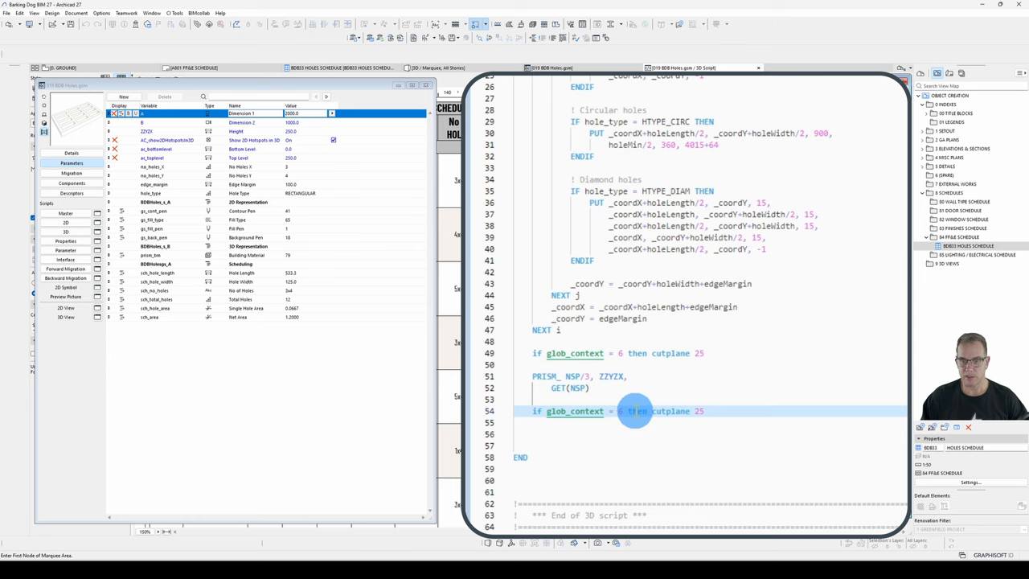
pyautogui.write('cutenc')
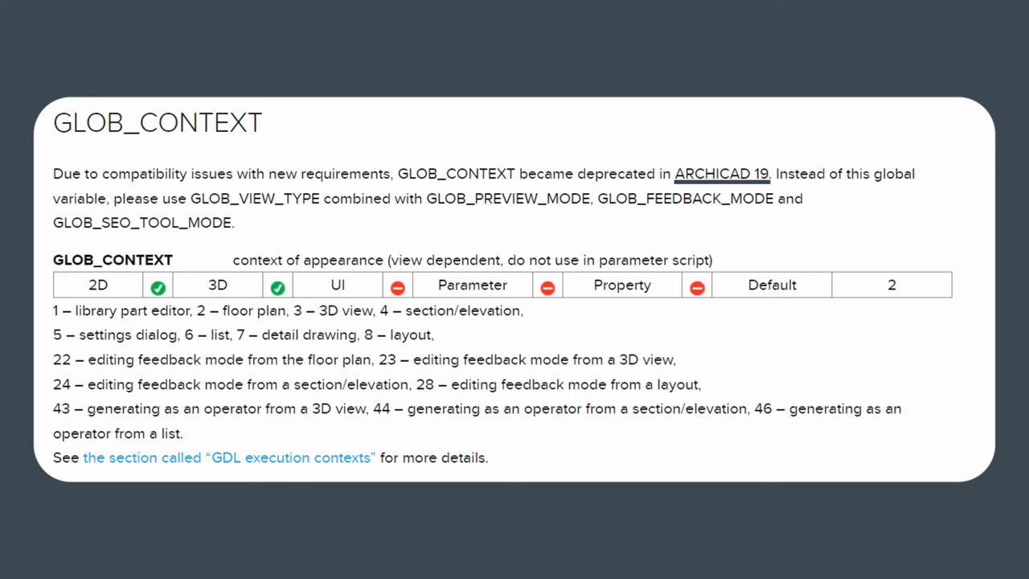
pyautogui.moveTo(254, 199)
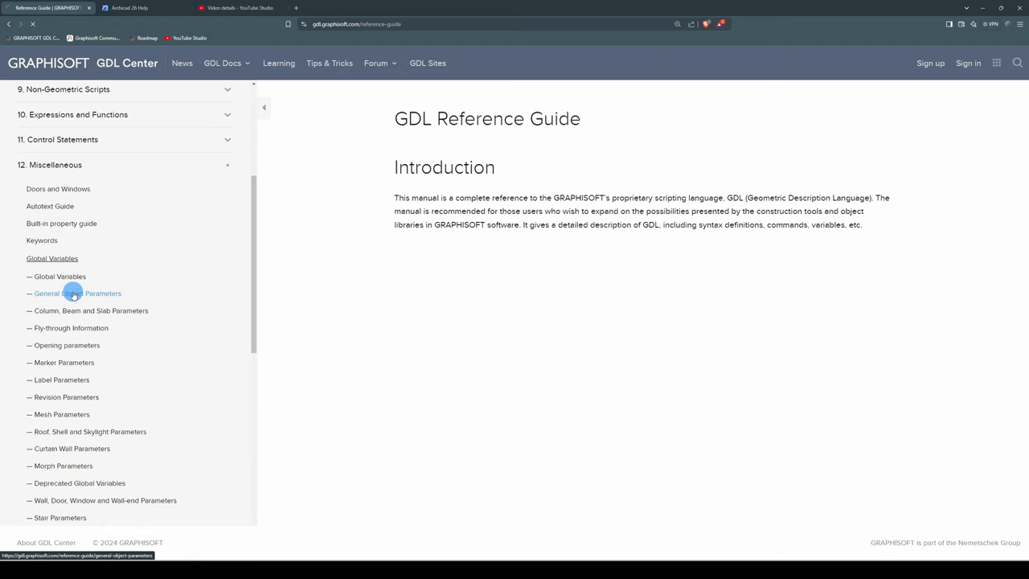
# Read the General Object Parameters page, then expand the Global Variables chapter in the tree
pyautogui.click(77, 293)
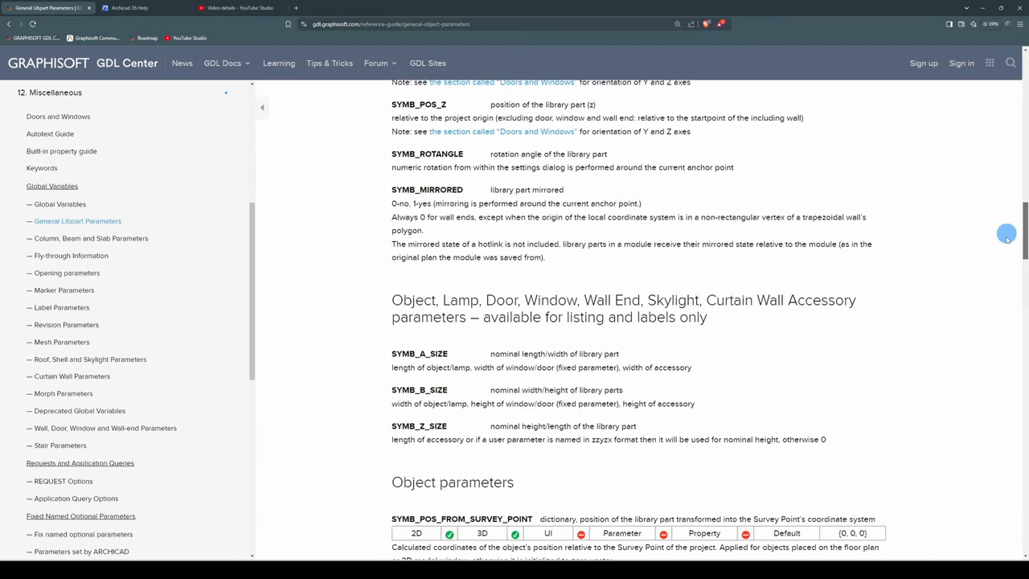
pyautogui.scroll(-3)
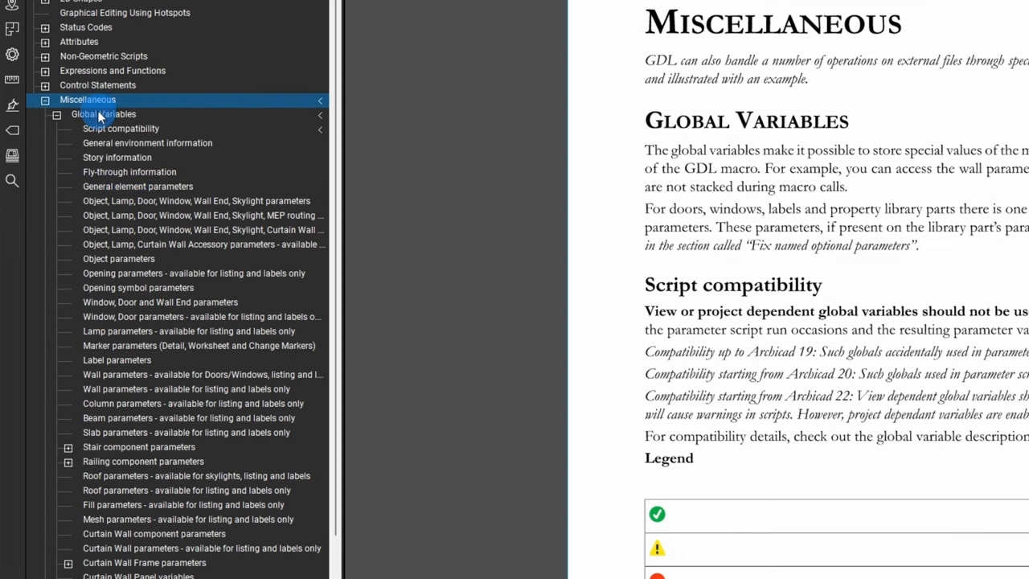
pyautogui.click(148, 143)
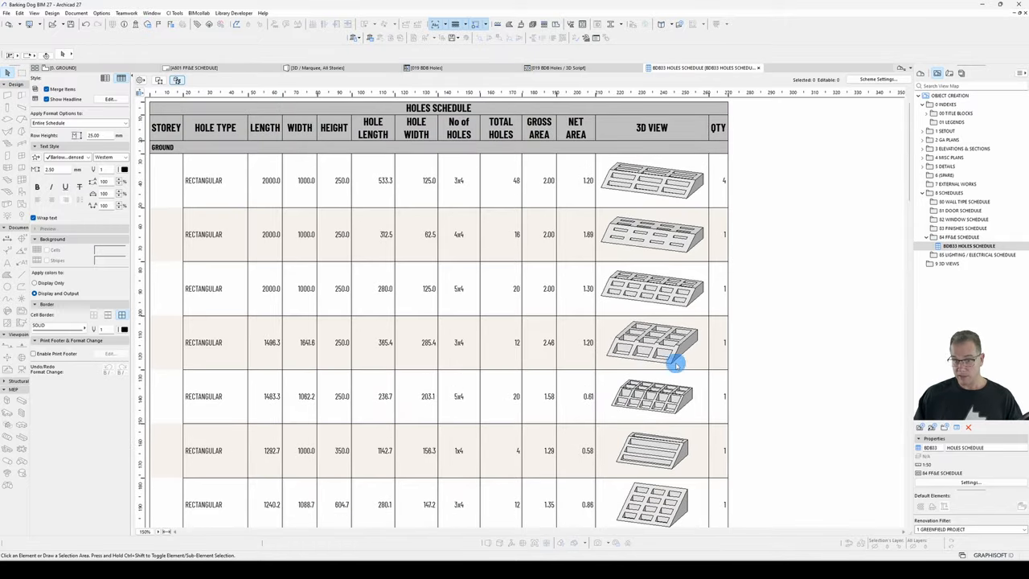
# Select a hole block from its row in the holes schedule
pyautogui.click(344, 67)
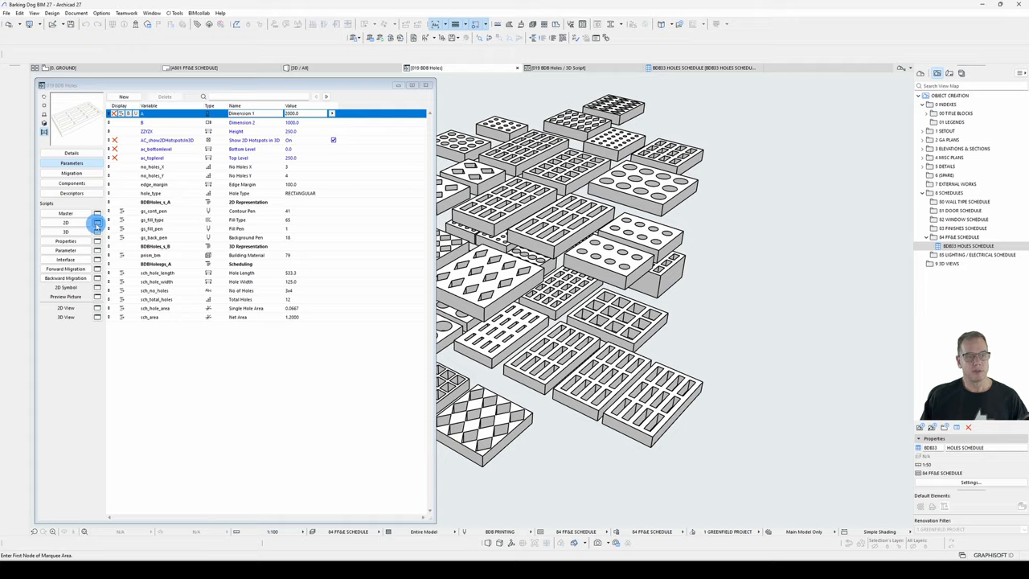
# Switch the hole block's Object Settings to its 2D script
pyautogui.click(66, 222)
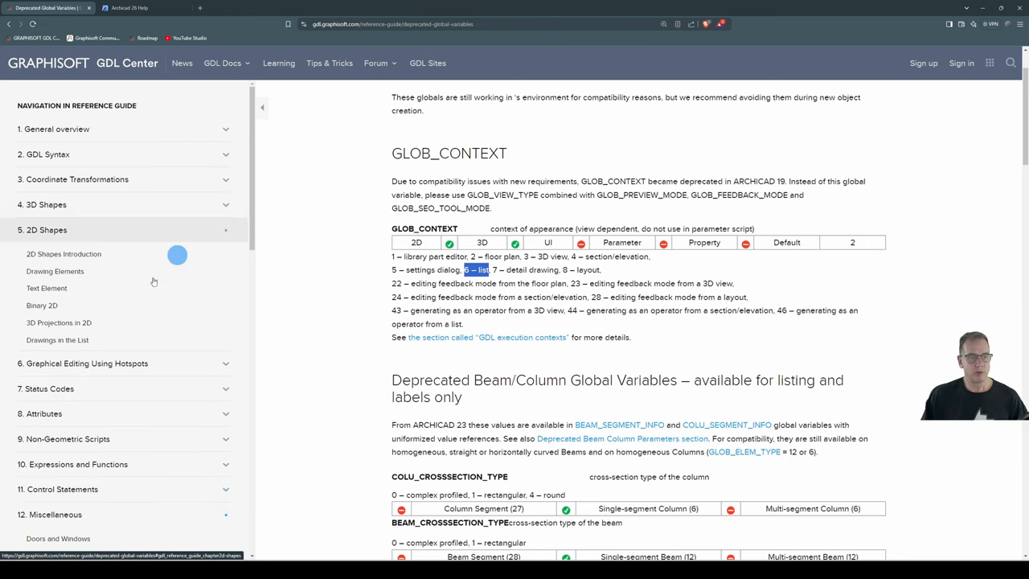
# Browse to 3D Projections in 2D under 2D Shapes and read the PROJECT2 reference
pyautogui.click(58, 322)
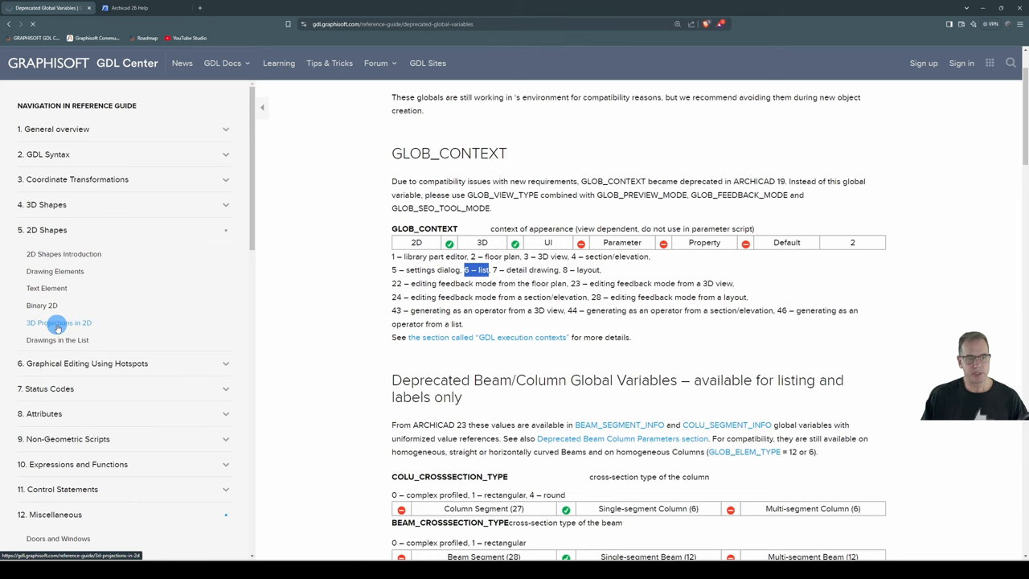
pyautogui.click(58, 322)
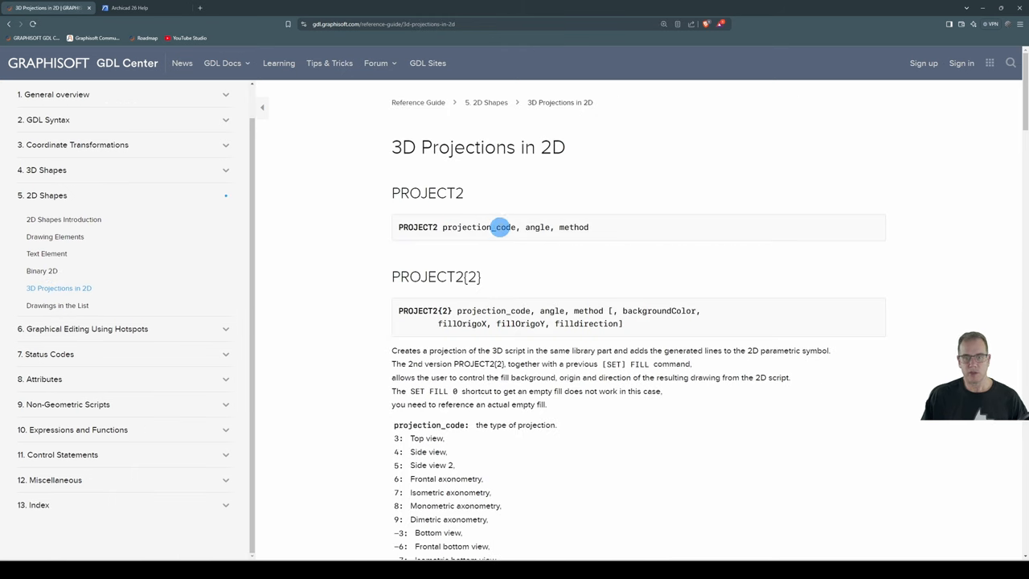
pyautogui.scroll(-3)
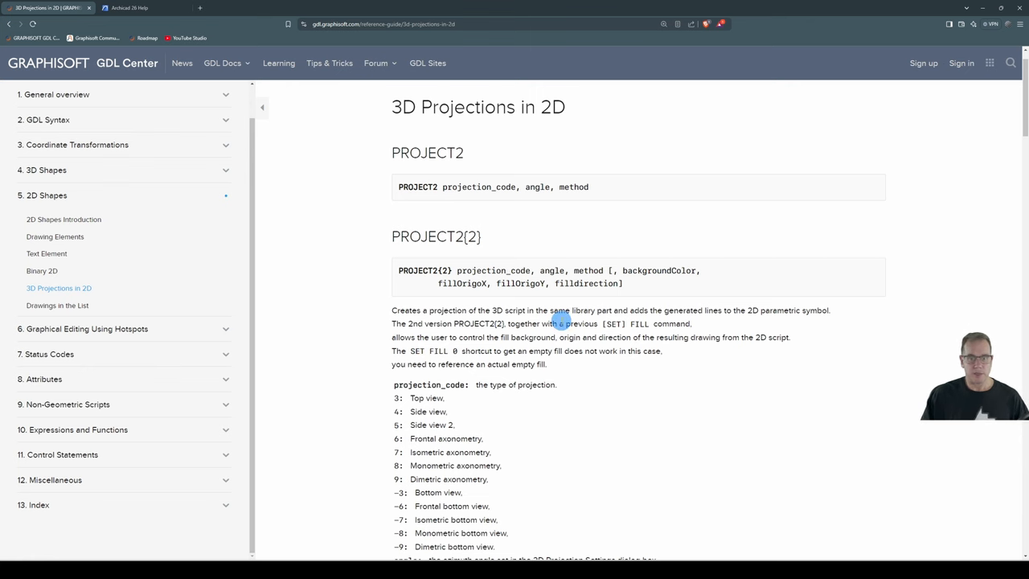
pyautogui.scroll(-3)
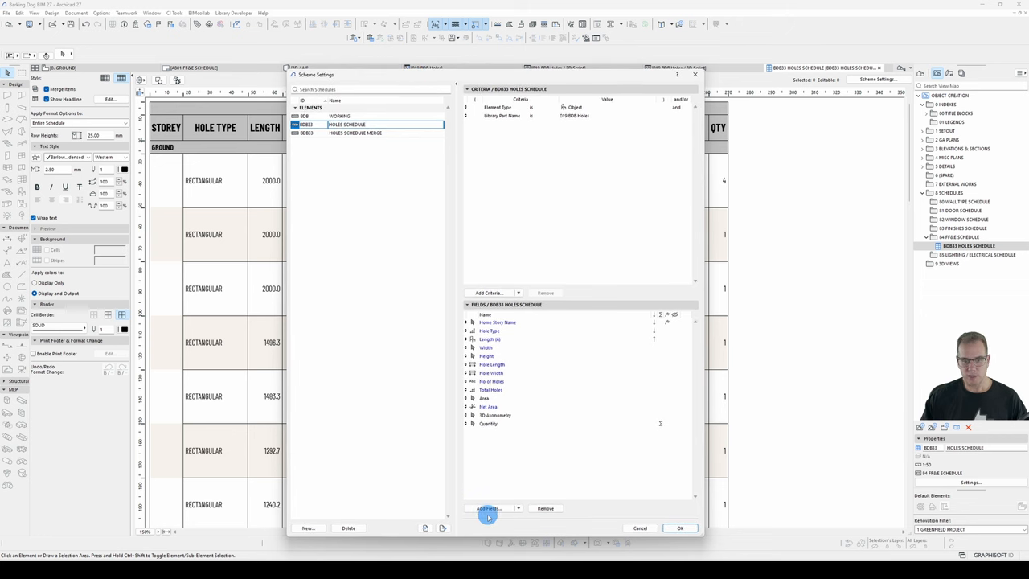
# Add the 2D Plan Preview field (searched as 'plan') and place it before Quantity
pyautogui.click(489, 508)
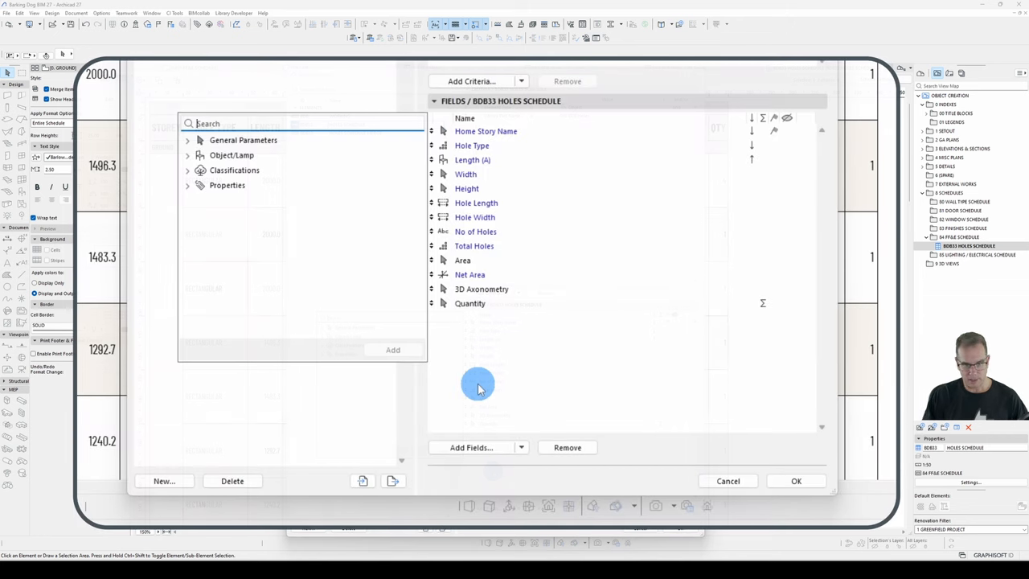
pyautogui.write('plan')
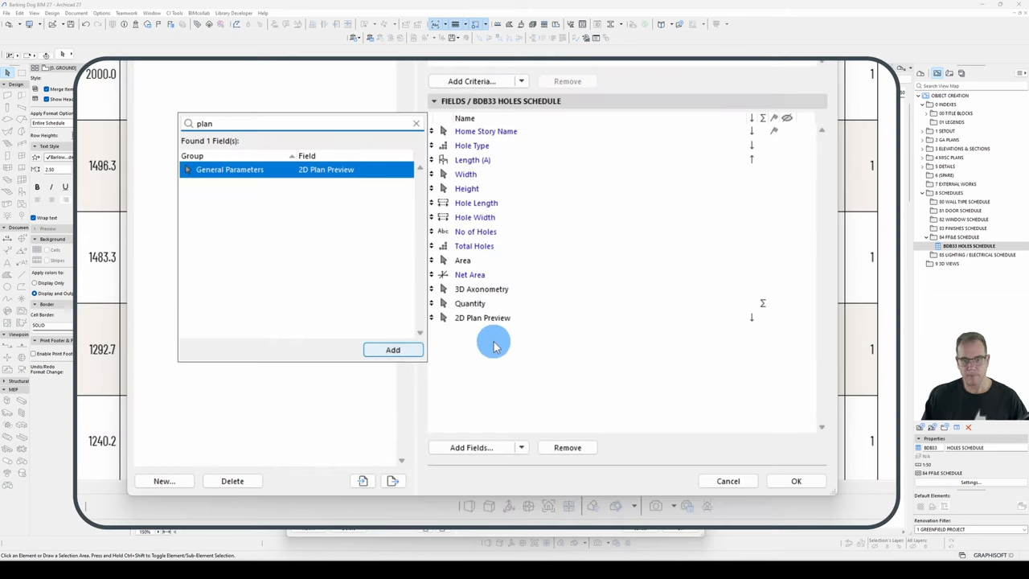
pyautogui.click(392, 350)
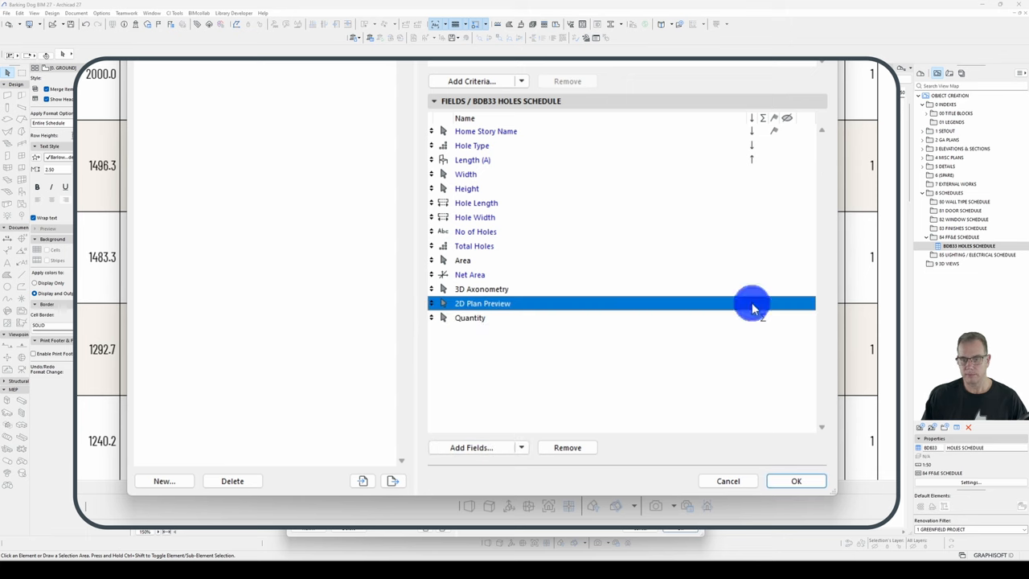
pyautogui.click(794, 481)
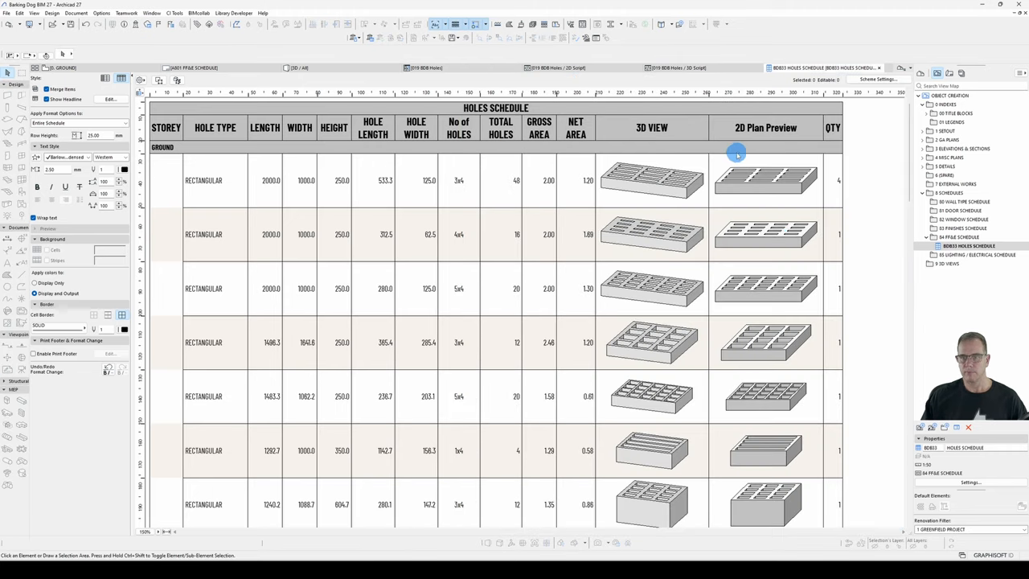
pyautogui.moveTo(740, 179)
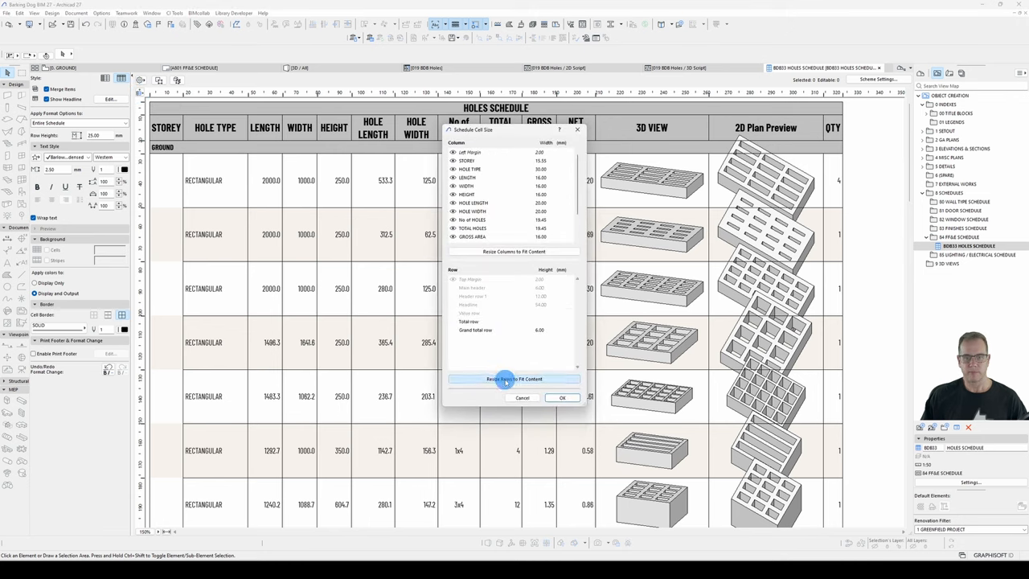
# Resize the schedule columns to fit content so the previews enlarge
pyautogui.click(563, 397)
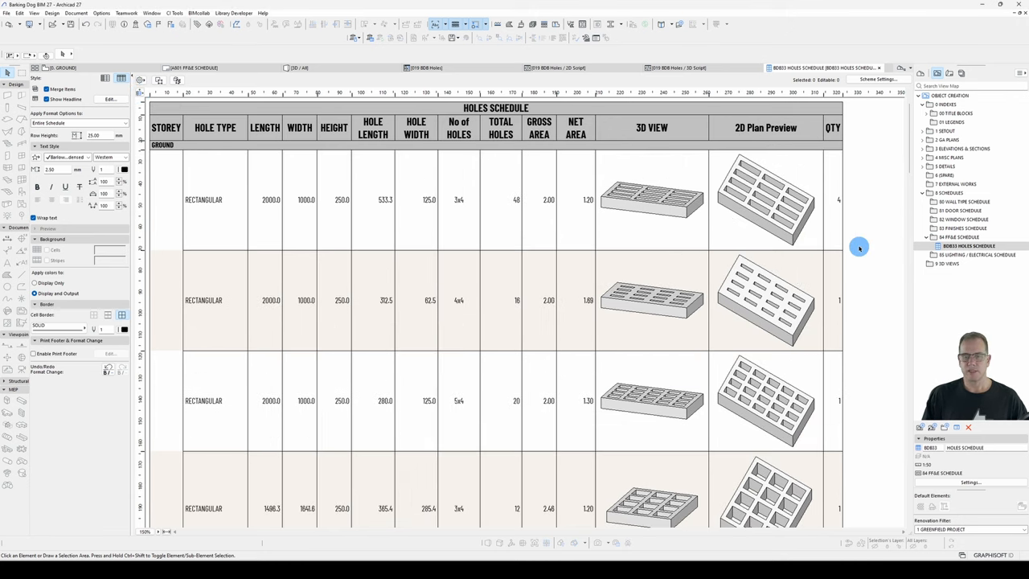